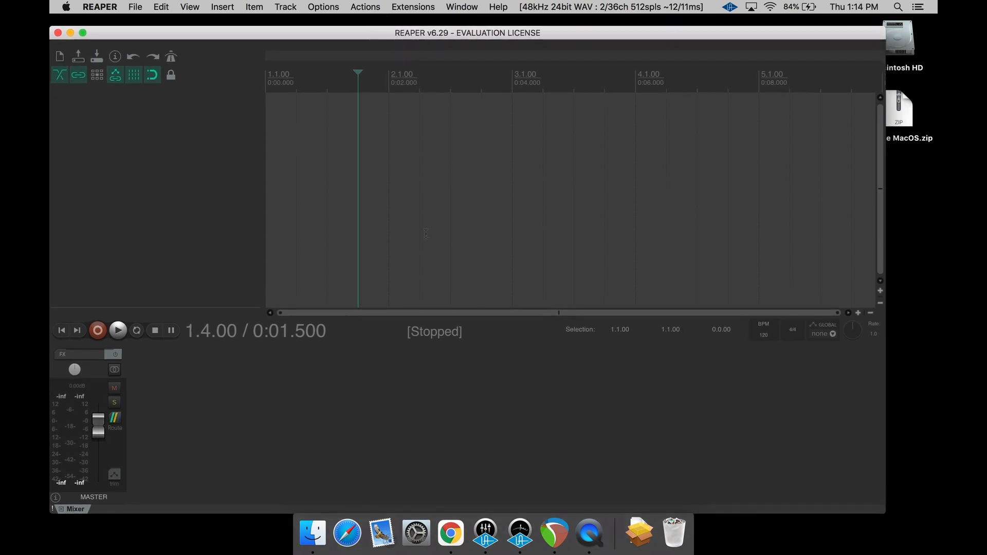
- Extract Eclipse MacOS.zip on the desktop and open the Eclipse MacOS folder
{"action": "left_click", "coordinate": [900, 108]}
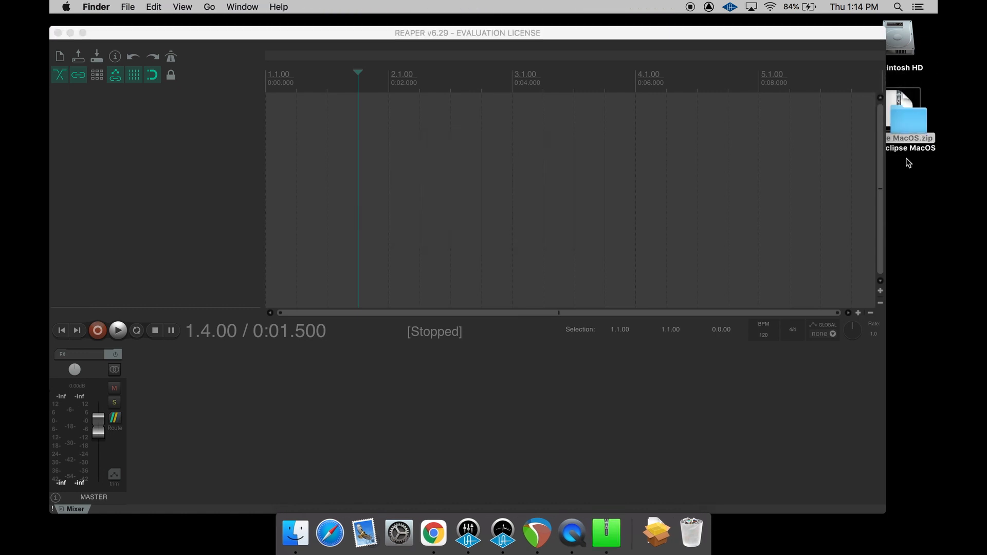
{"action": "double_click", "coordinate": [908, 113]}
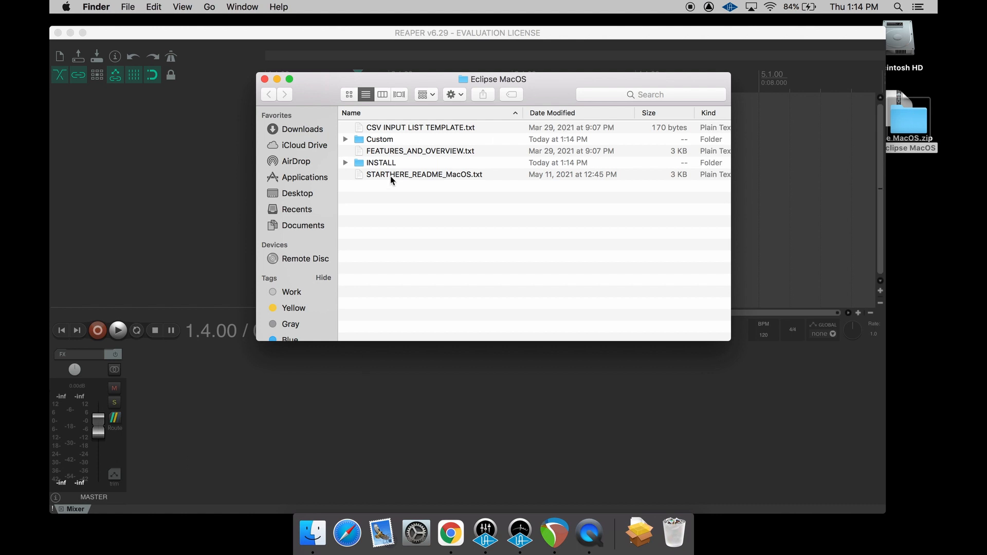
- Open STARTHERE_README_MacOS.txt in TextEdit and read through it
{"action": "double_click", "coordinate": [424, 174]}
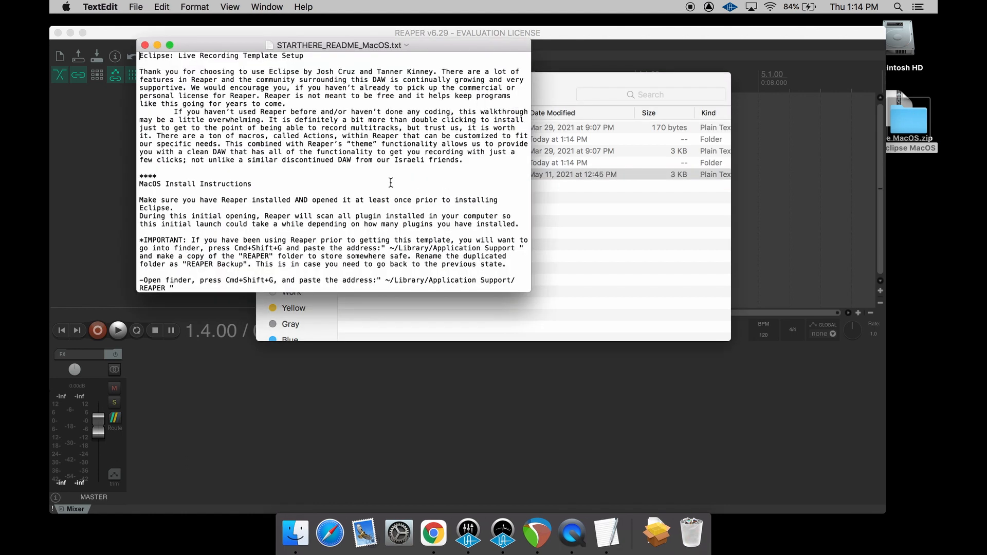
{"action": "scroll", "scroll_direction": "down", "scroll_amount": 3}
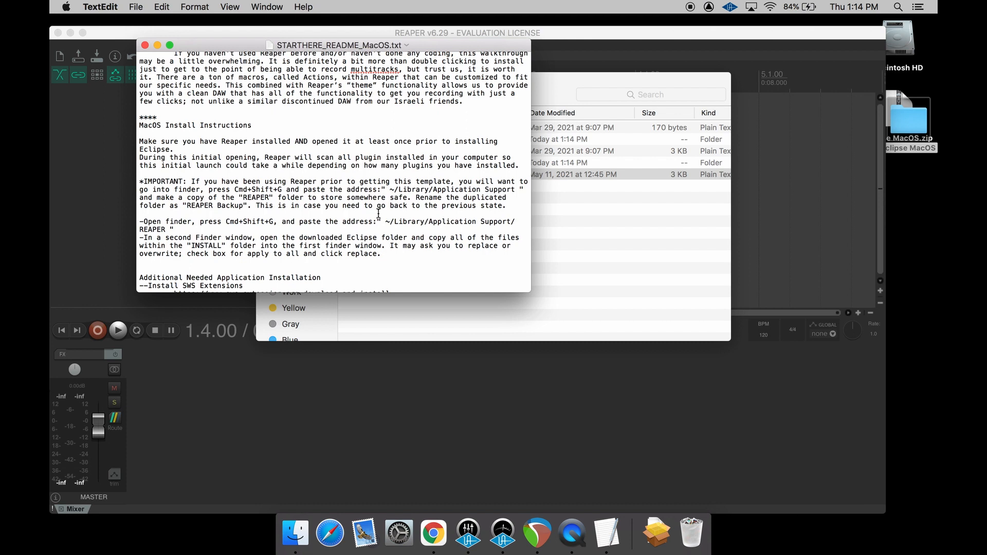
{"action": "scroll", "scroll_direction": "down", "scroll_amount": 3}
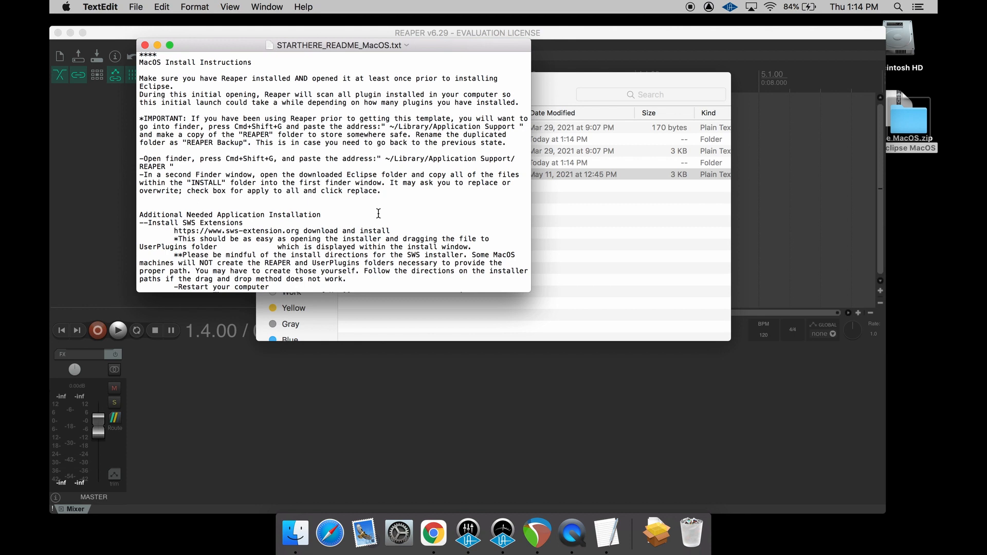
{"action": "scroll", "scroll_direction": "down", "scroll_amount": 3}
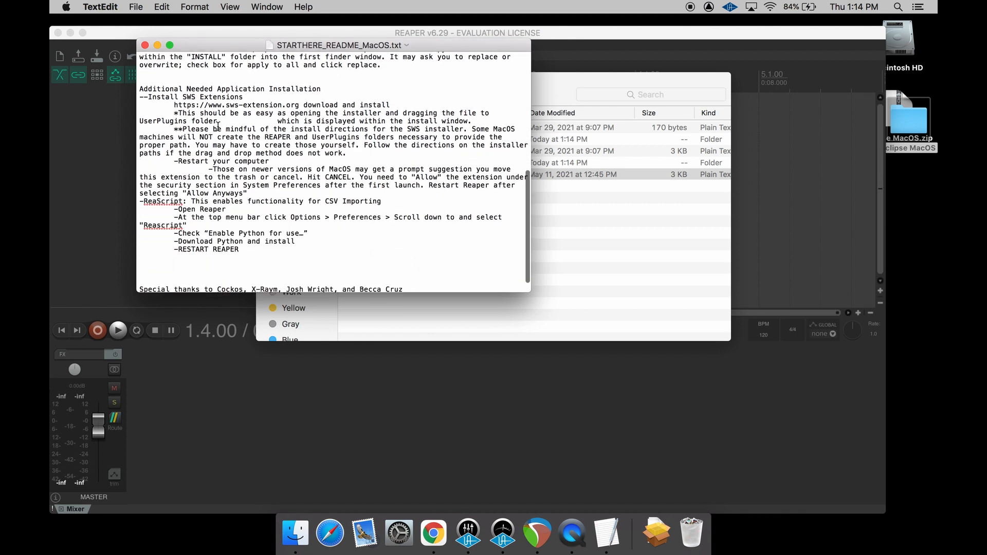
{"action": "scroll", "scroll_direction": "up", "scroll_amount": 3}
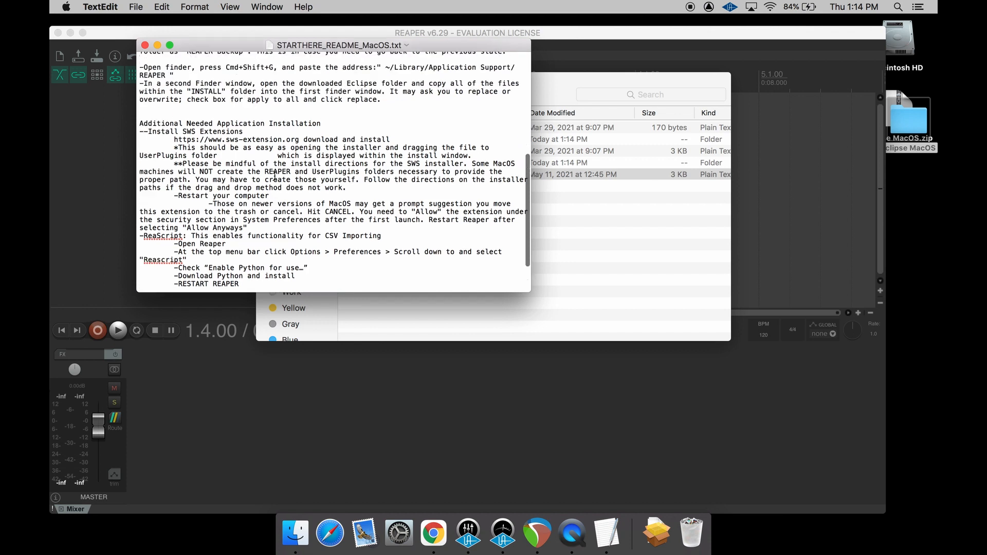
{"action": "scroll", "scroll_direction": "up", "scroll_amount": 3}
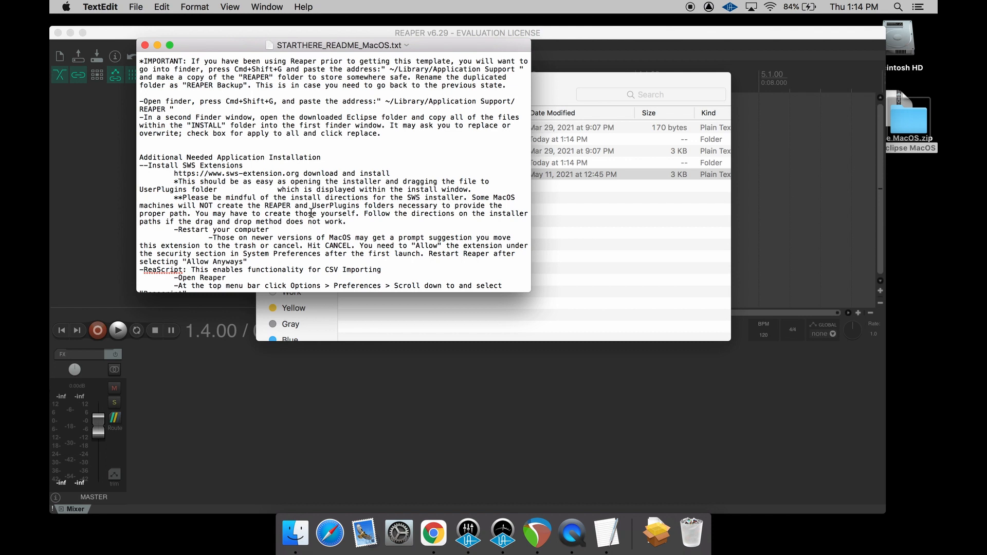
{"action": "scroll", "scroll_direction": "down", "scroll_amount": 3}
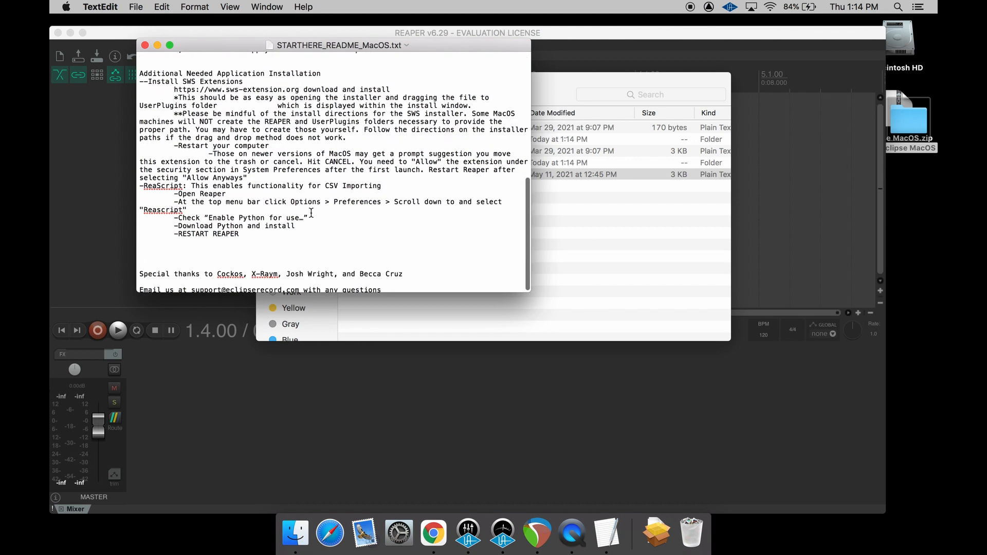
- Reveal REAPER's resource folder in Finder via Options > Show REAPER resource path
{"action": "left_click", "coordinate": [413, 7]}
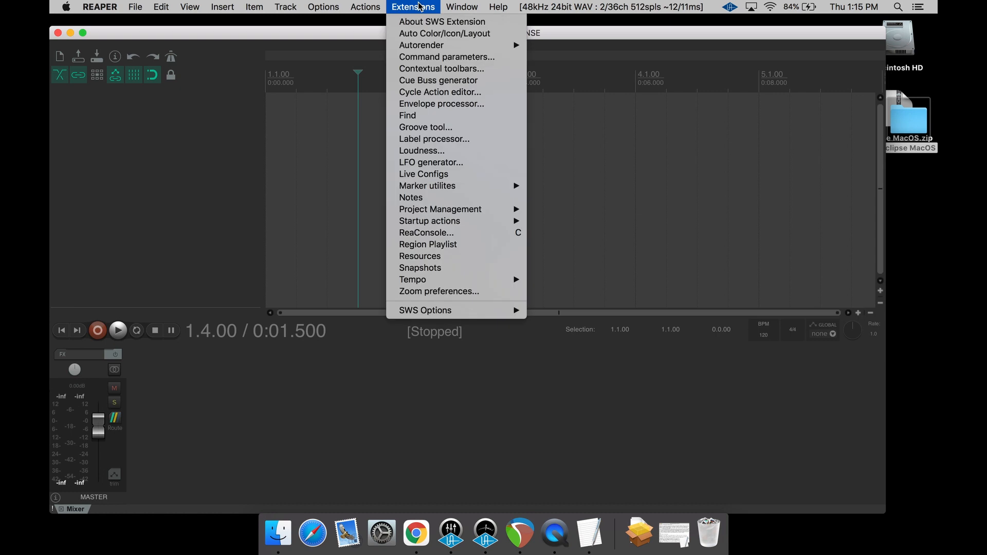
{"action": "left_click", "coordinate": [323, 7]}
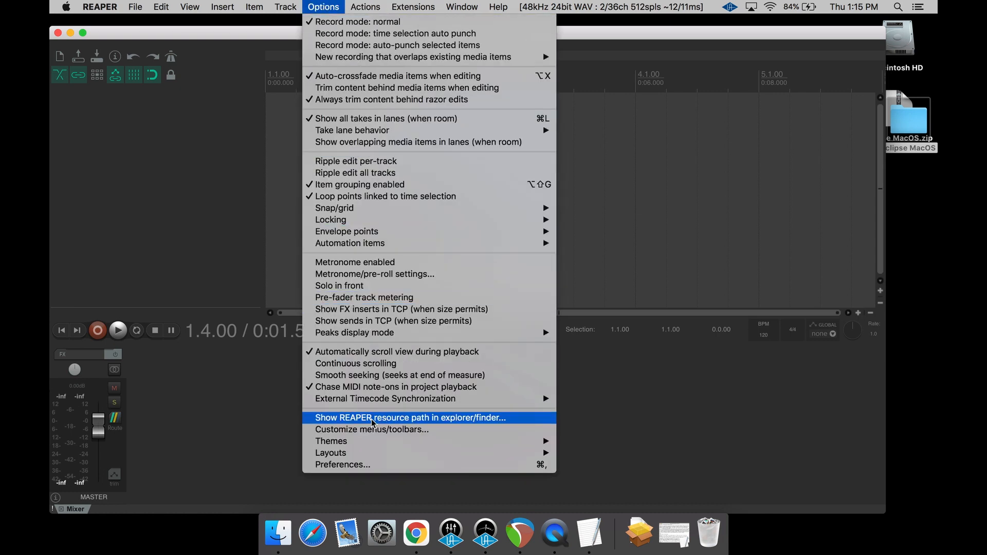
{"action": "left_click", "coordinate": [410, 417]}
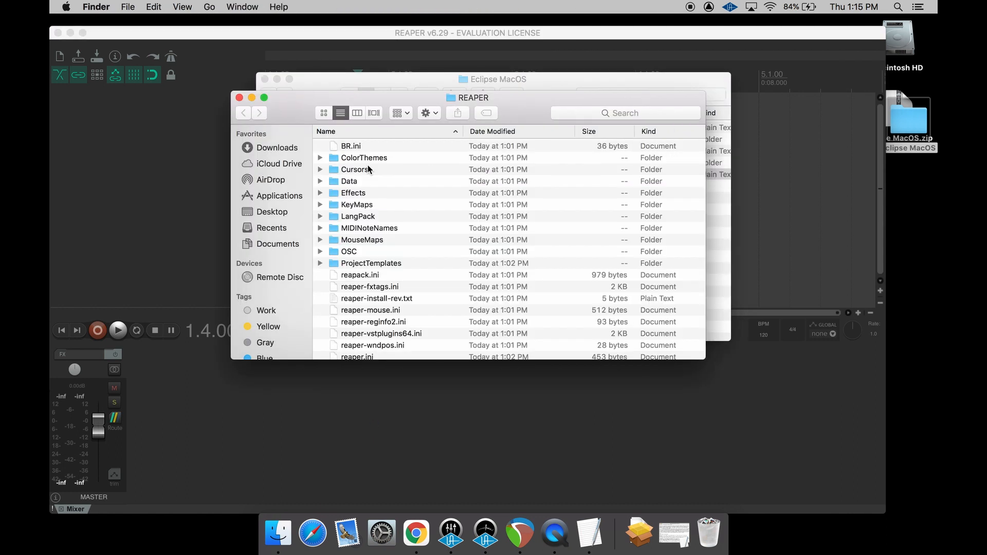
{"action": "mouse_move", "coordinate": [278, 84]}
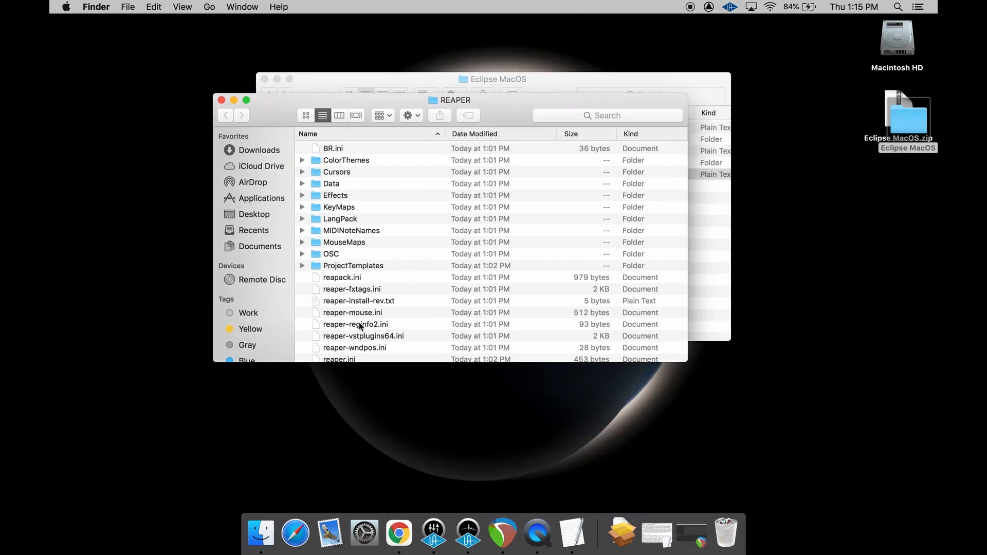
- Move all REAPER resource files into a new desktop folder named 'Reaper Backup'
{"action": "scroll", "scroll_direction": "down", "scroll_amount": 3}
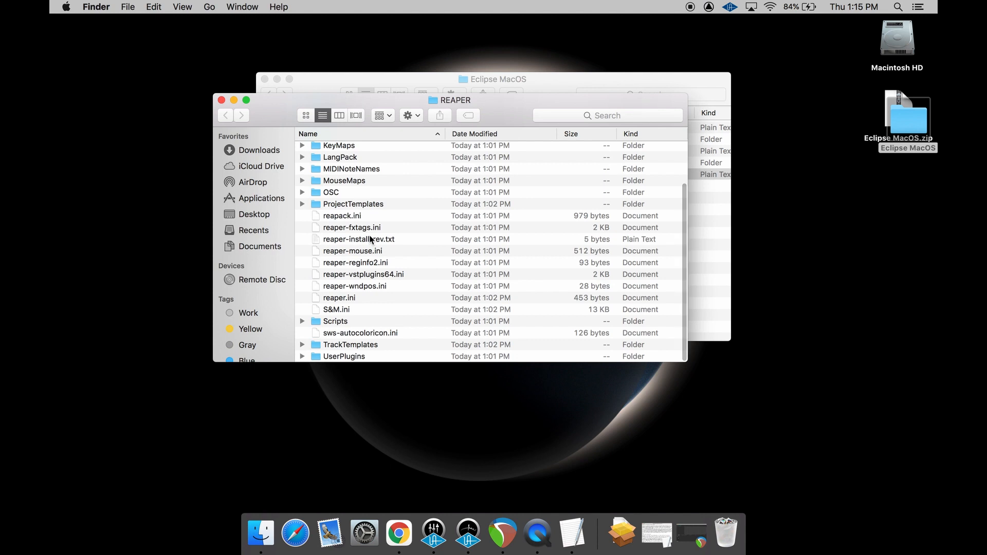
{"action": "scroll", "scroll_direction": "up", "scroll_amount": 3}
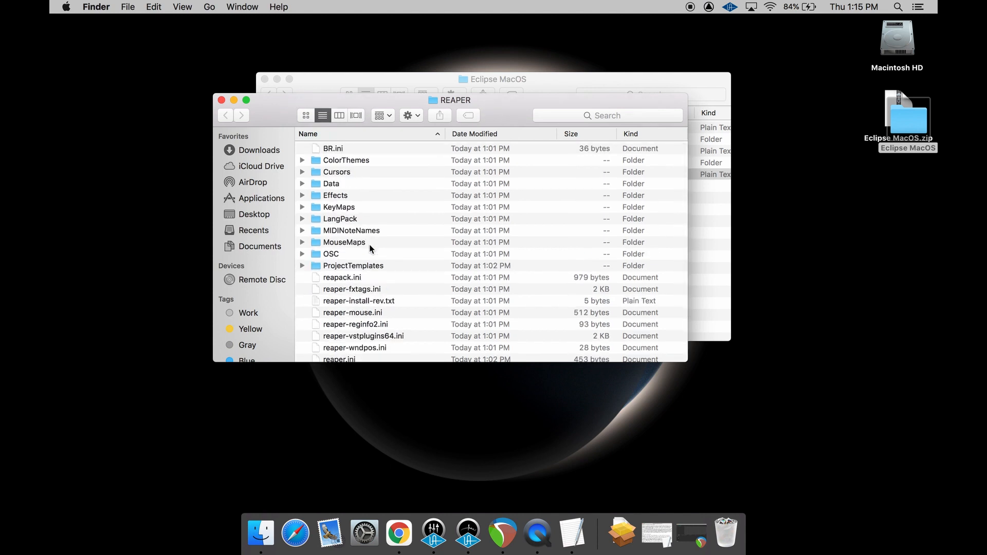
{"action": "left_click", "coordinate": [333, 148]}
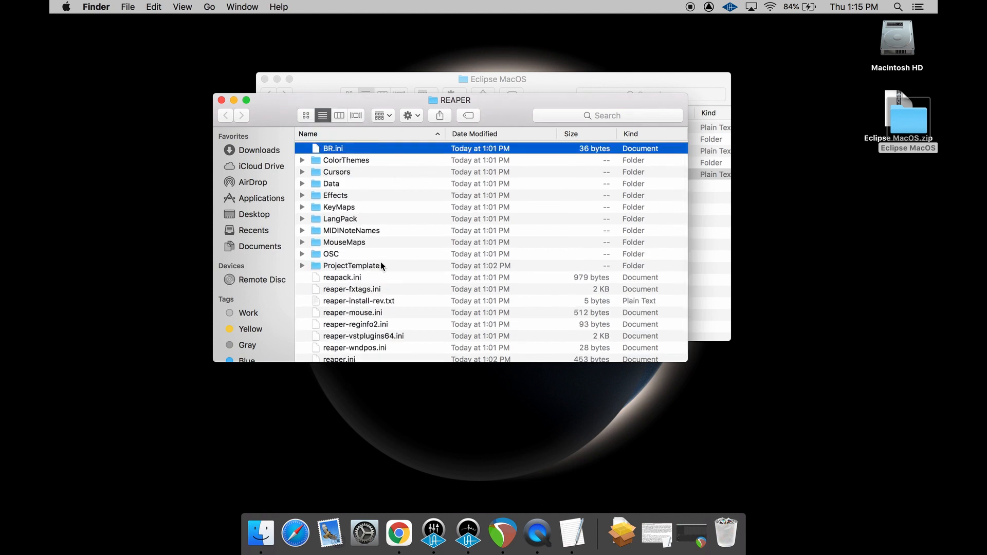
{"action": "scroll", "scroll_direction": "down", "scroll_amount": 3}
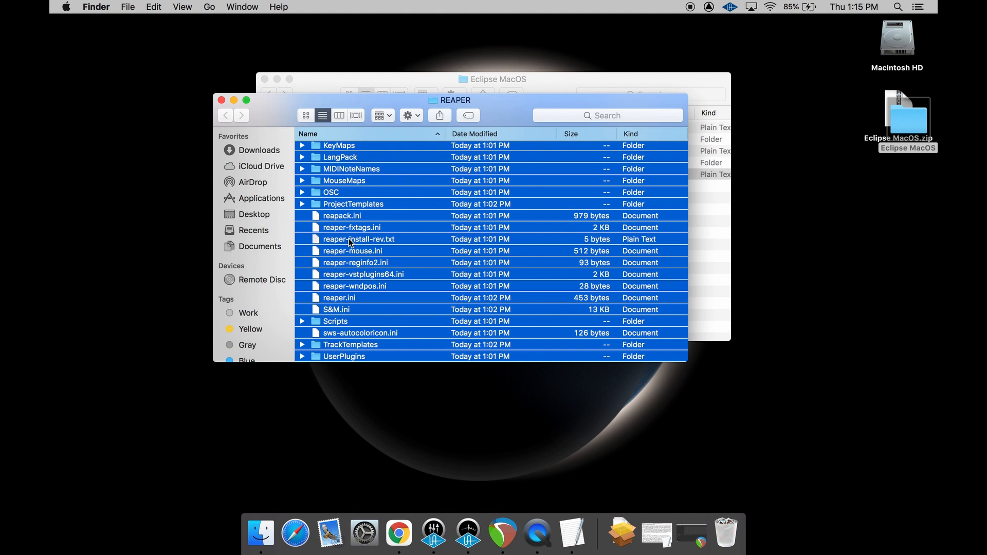
{"action": "scroll", "scroll_direction": "up", "scroll_amount": 3}
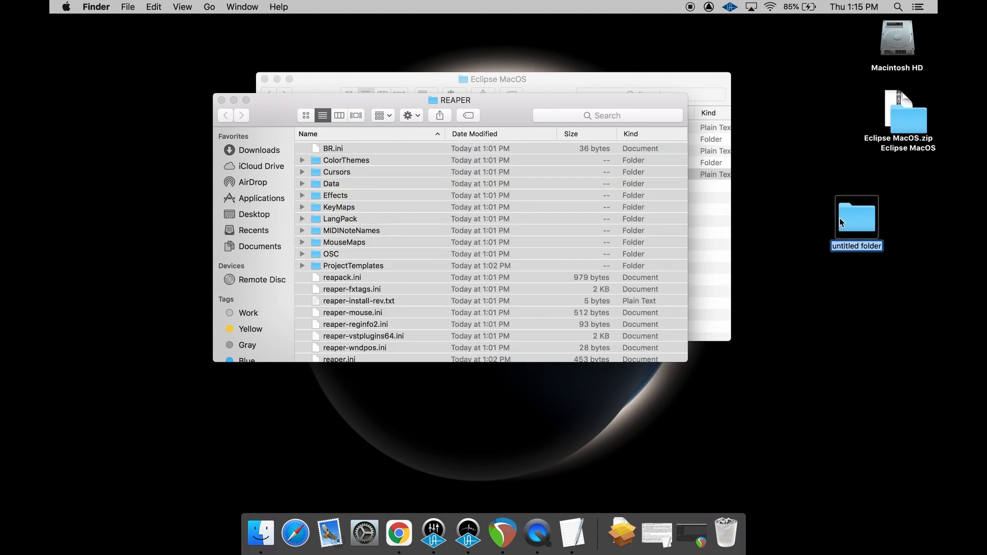
{"action": "type", "text": "Reaper Backup"}
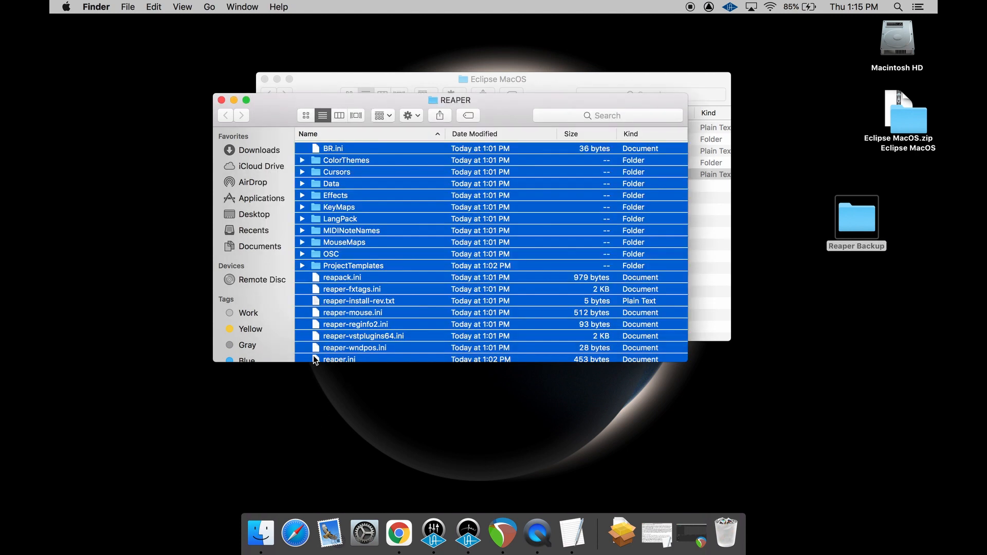
{"action": "left_click", "coordinate": [333, 148]}
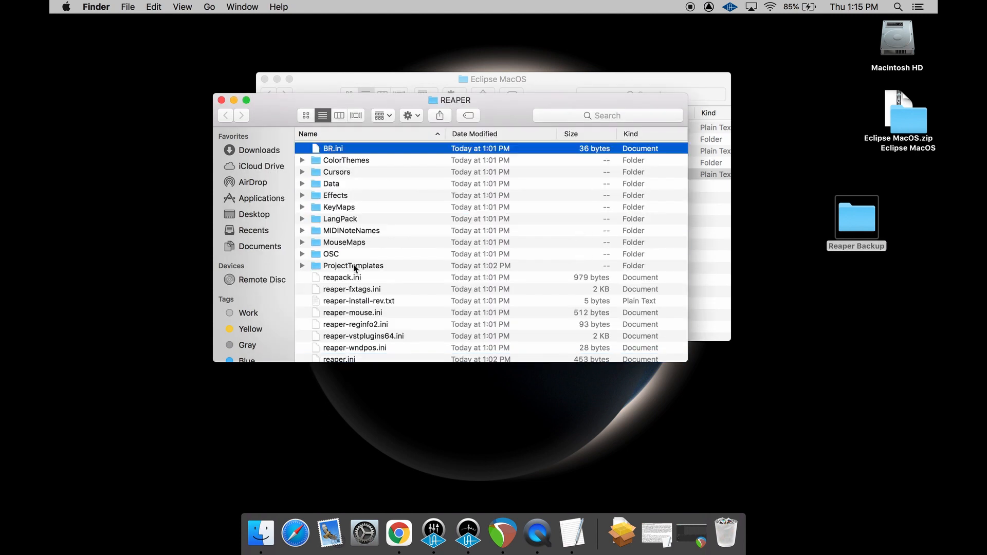
{"action": "scroll", "scroll_direction": "down", "scroll_amount": 3}
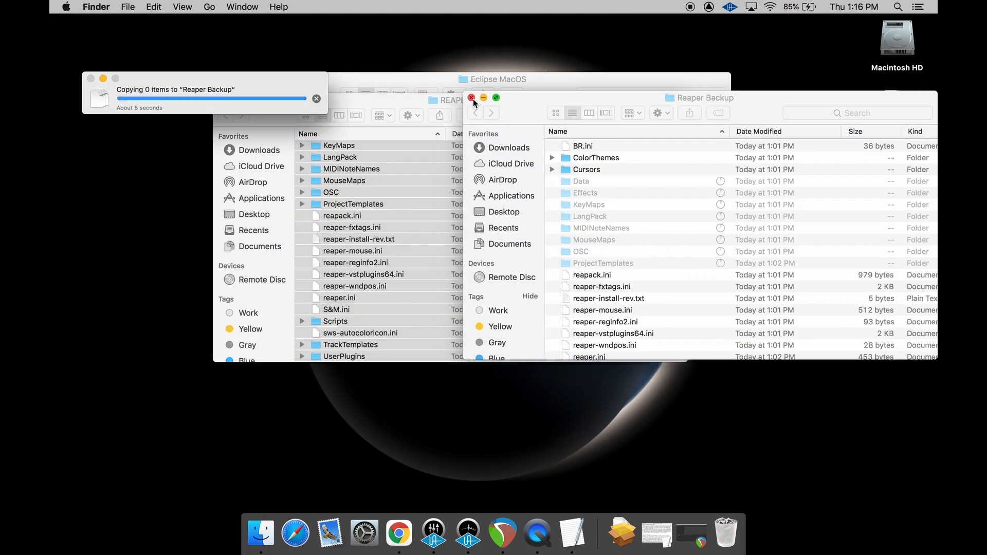
{"action": "left_click", "coordinate": [471, 98]}
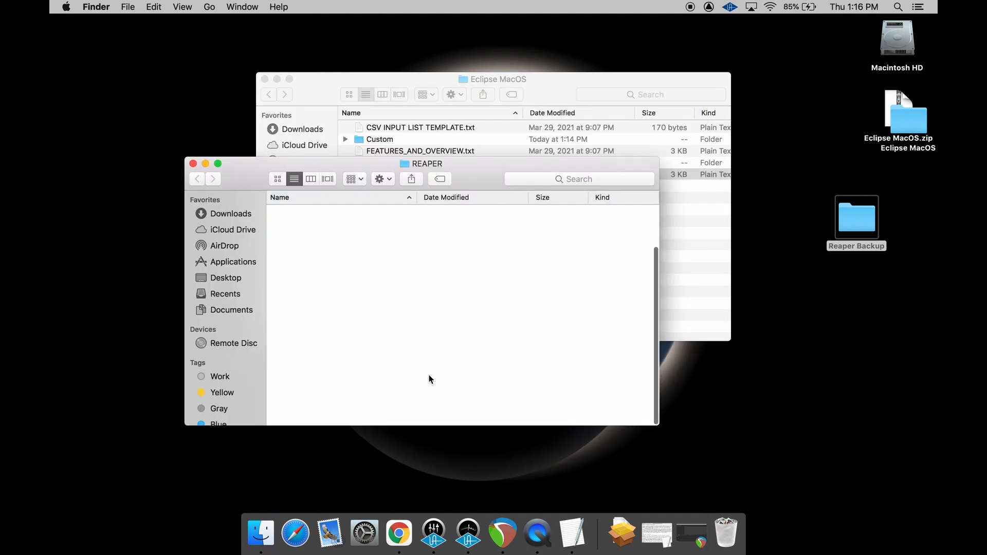
- Move Eclipse's INSTALL contents into REAPER's resource folder, replacing all, and close both windows
{"action": "double_click", "coordinate": [856, 216]}
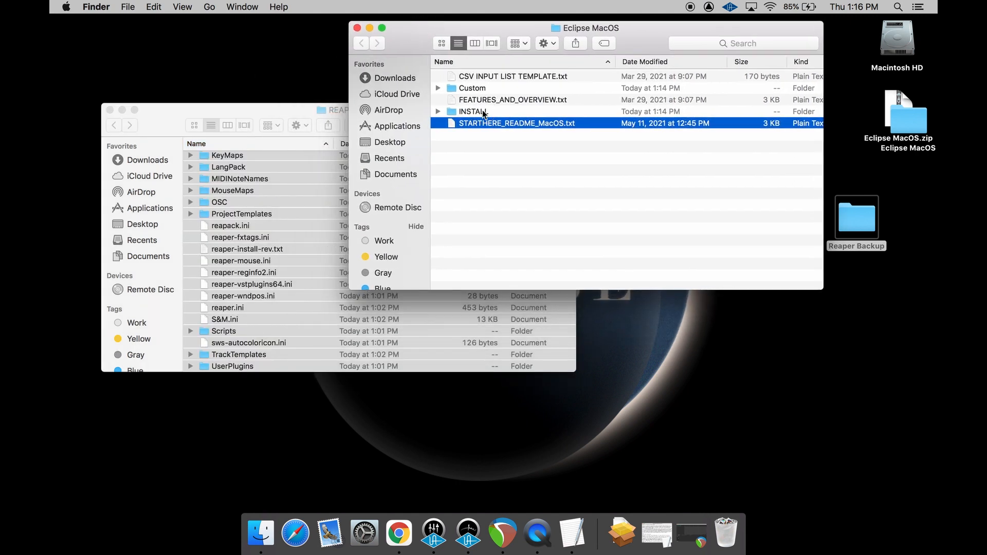
{"action": "double_click", "coordinate": [473, 111]}
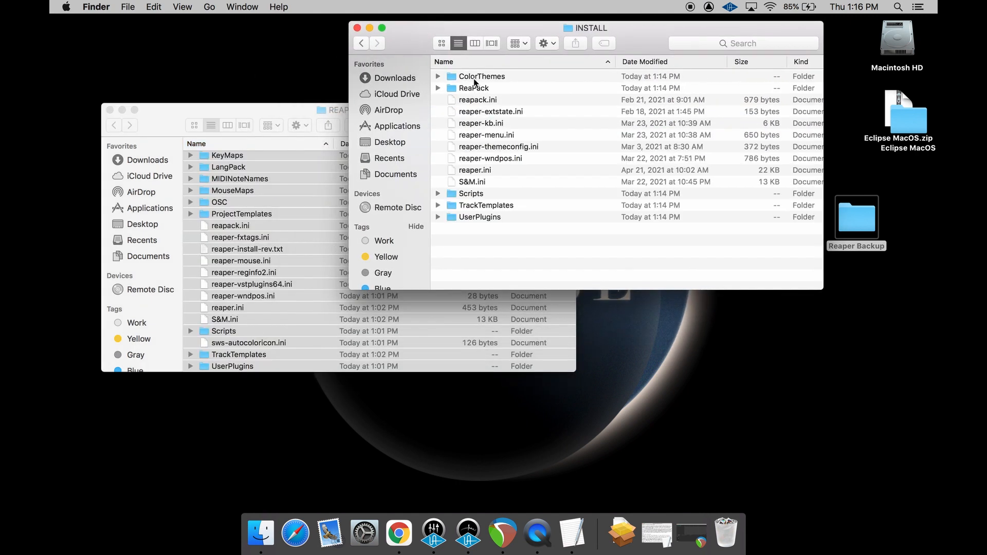
{"action": "left_click", "coordinate": [482, 76]}
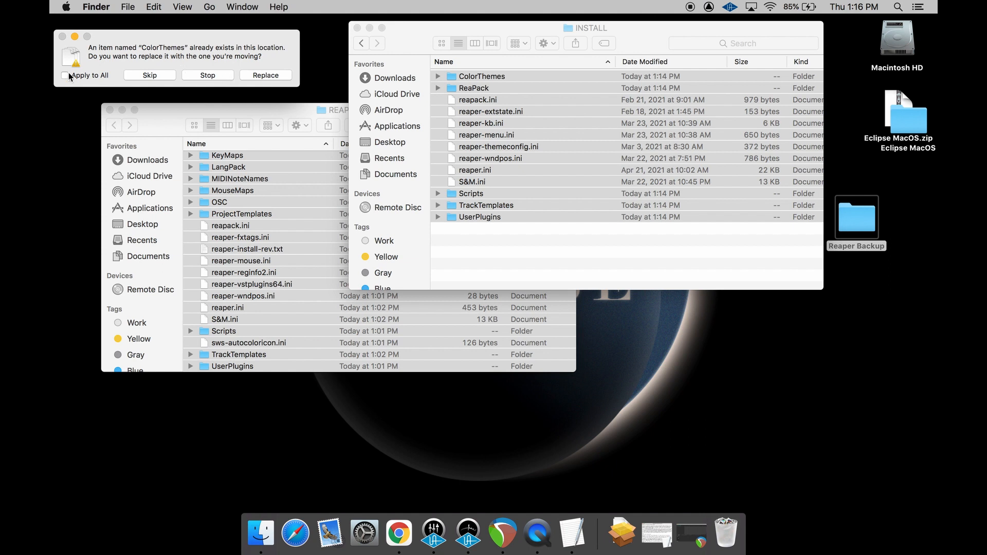
{"action": "left_click", "coordinate": [266, 75]}
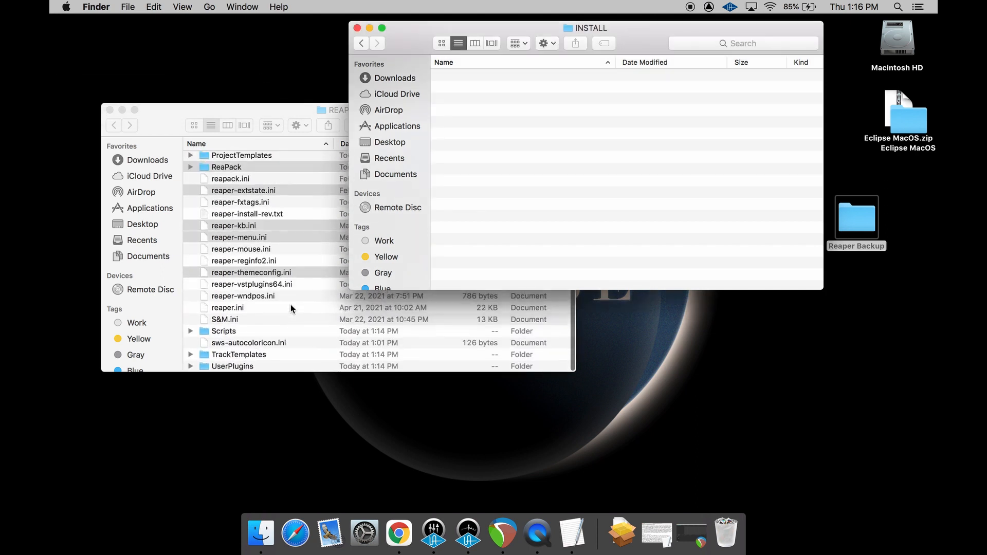
{"action": "mouse_move", "coordinate": [356, 28]}
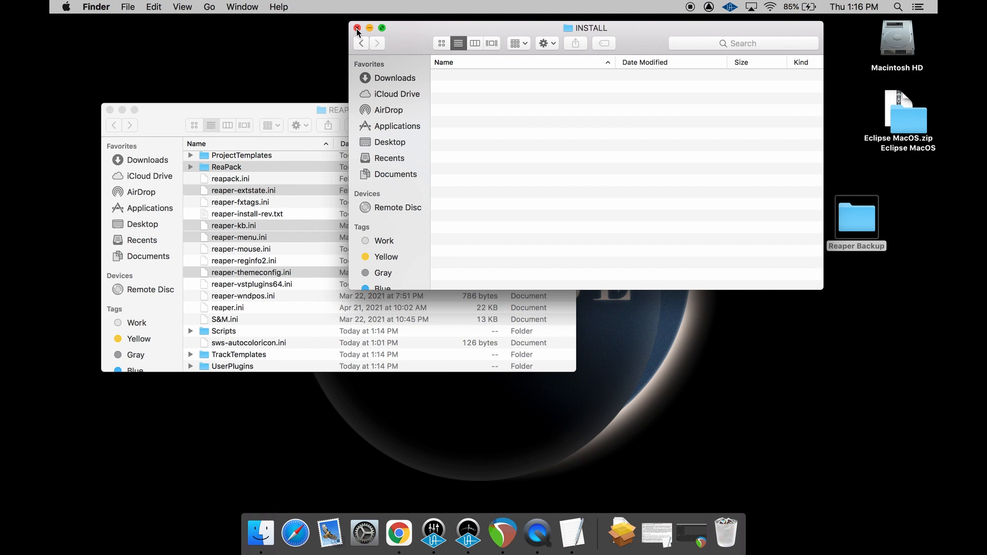
{"action": "left_click", "coordinate": [356, 27]}
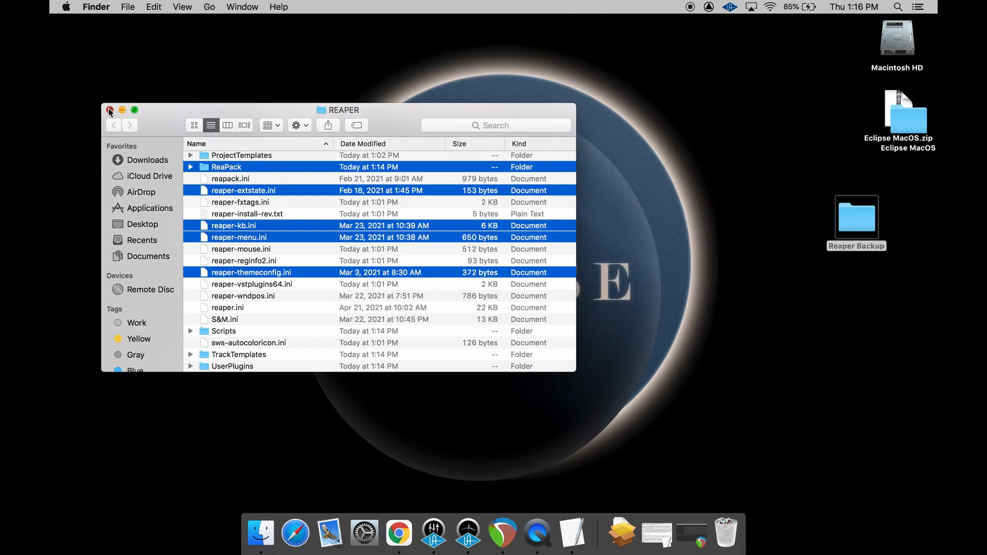
{"action": "left_click", "coordinate": [110, 110]}
{"action": "type", "text": "re"}
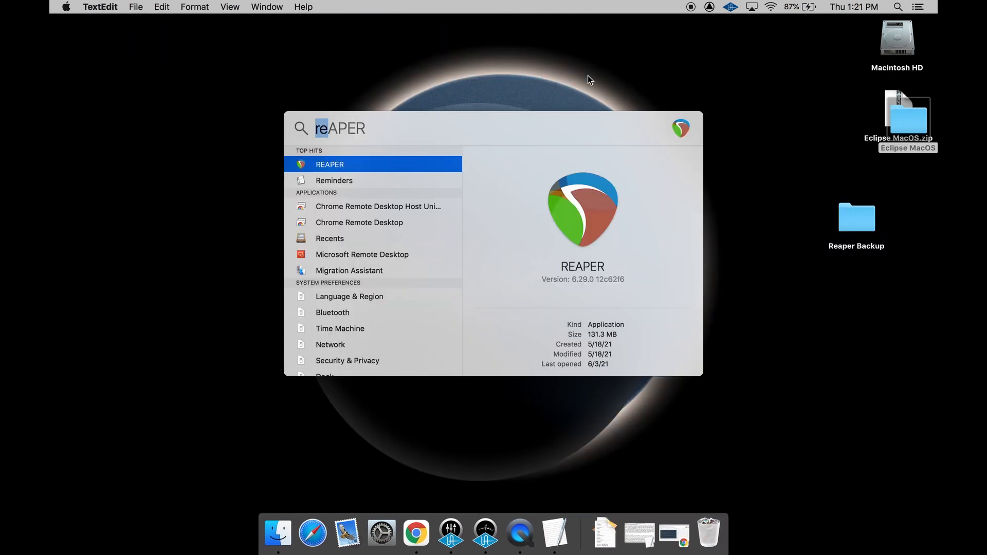
- Launch REAPER from Spotlight with the Eclipse template's empty project
{"action": "key", "text": "Escape"}
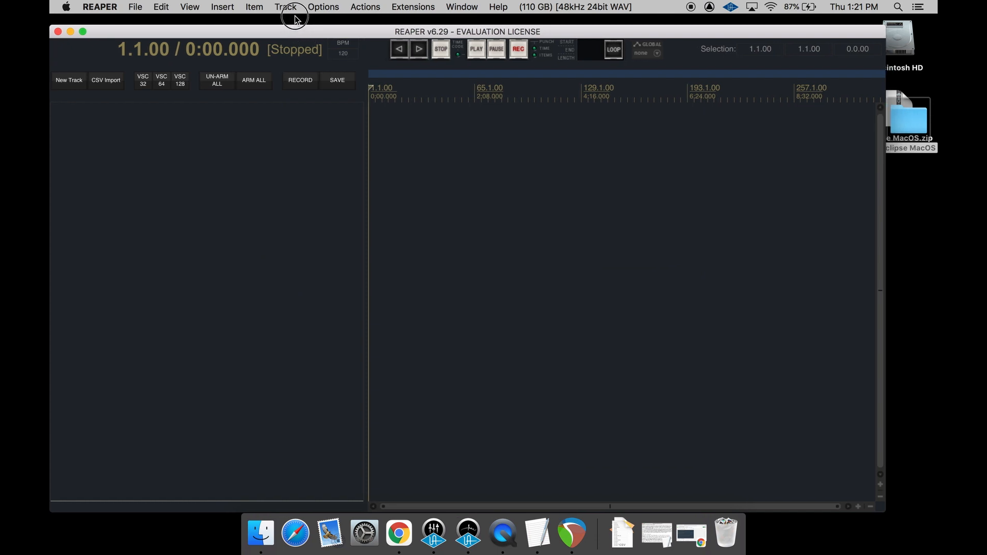
{"action": "mouse_move", "coordinate": [364, 7]}
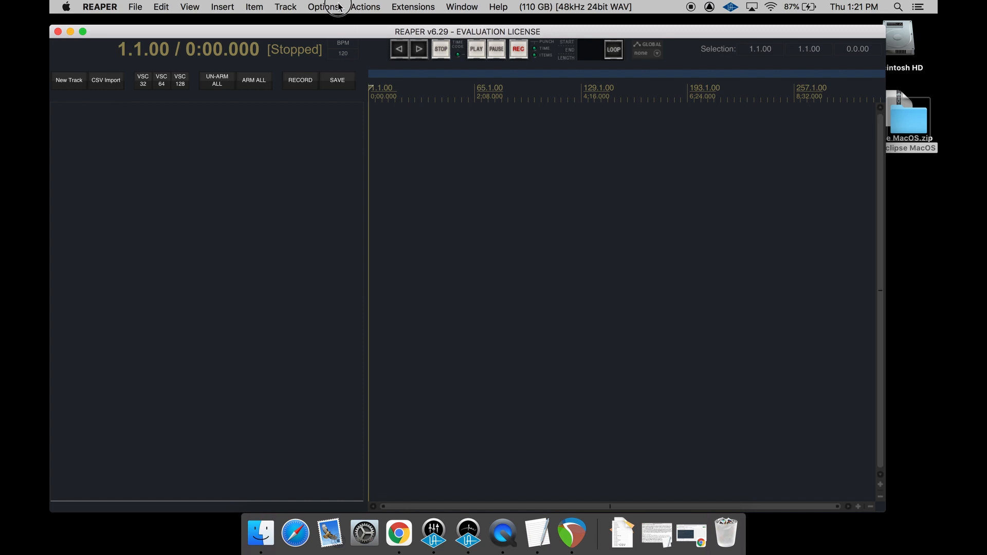
{"action": "left_click", "coordinate": [322, 7]}
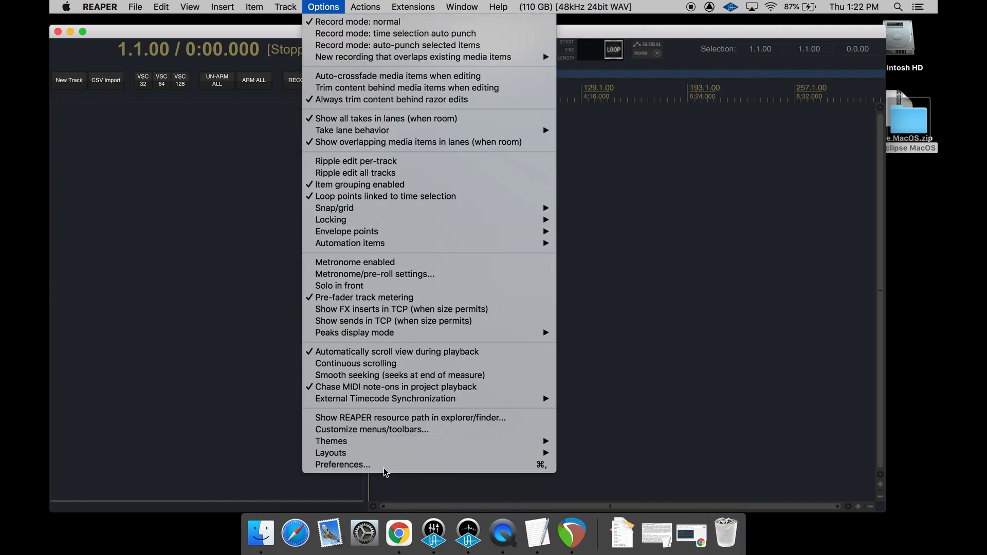
{"action": "left_click", "coordinate": [341, 465]}
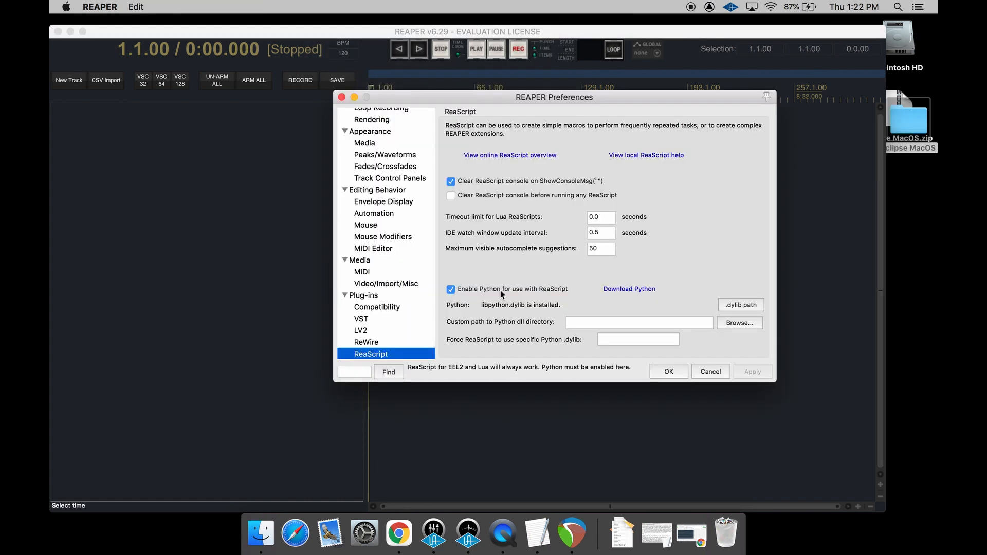
{"action": "scroll", "scroll_direction": "down", "scroll_amount": 3}
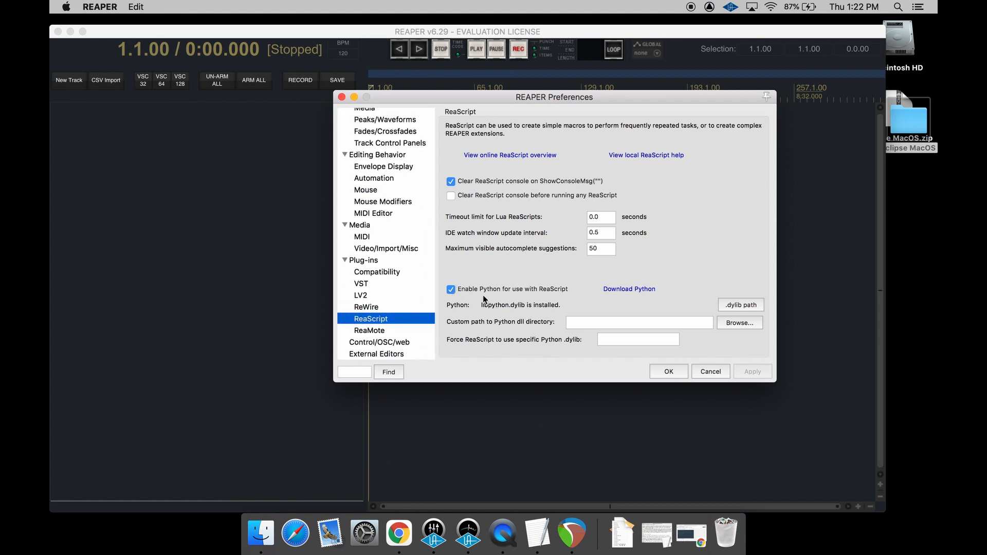
{"action": "left_click", "coordinate": [667, 371]}
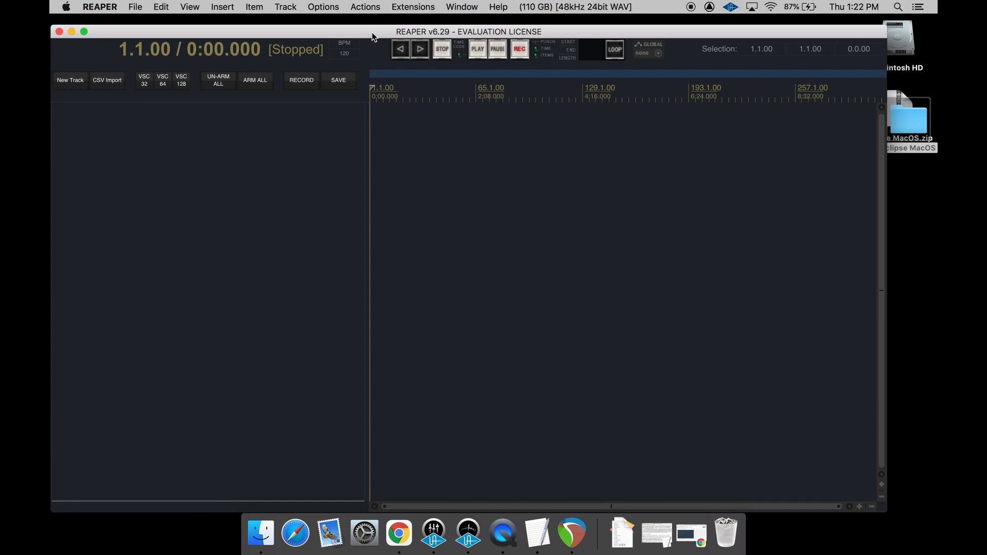
{"action": "mouse_move", "coordinate": [186, 77]}
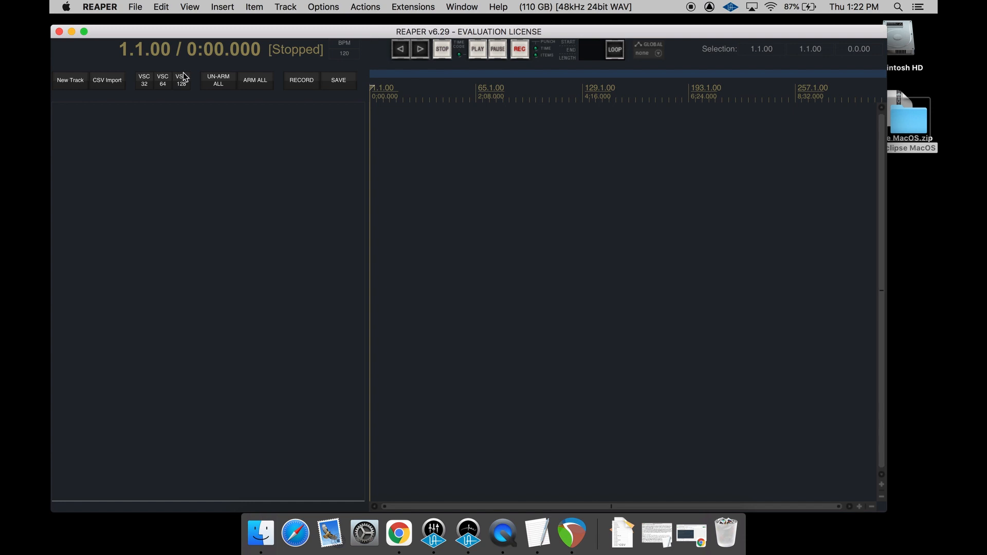
{"action": "left_click", "coordinate": [70, 80]}
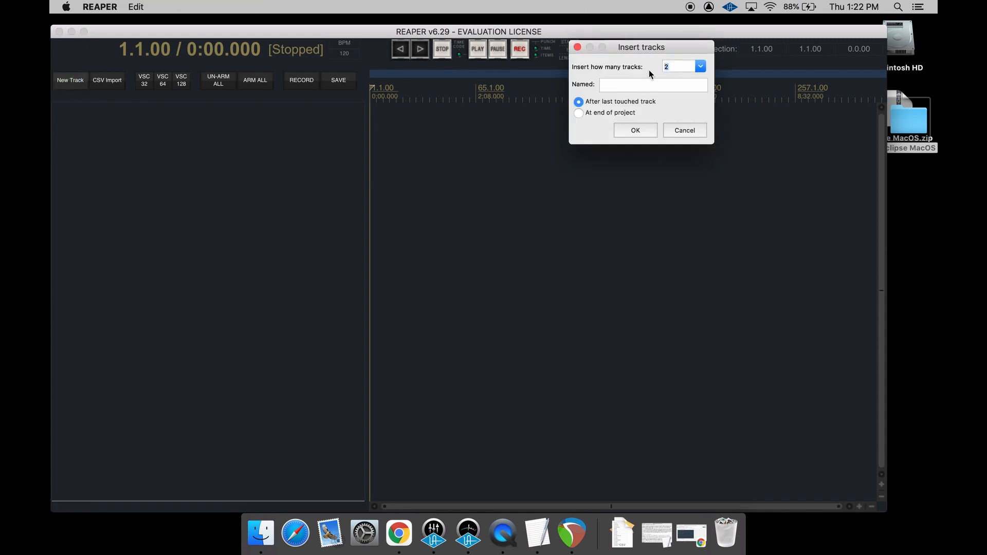
{"action": "left_click", "coordinate": [634, 130]}
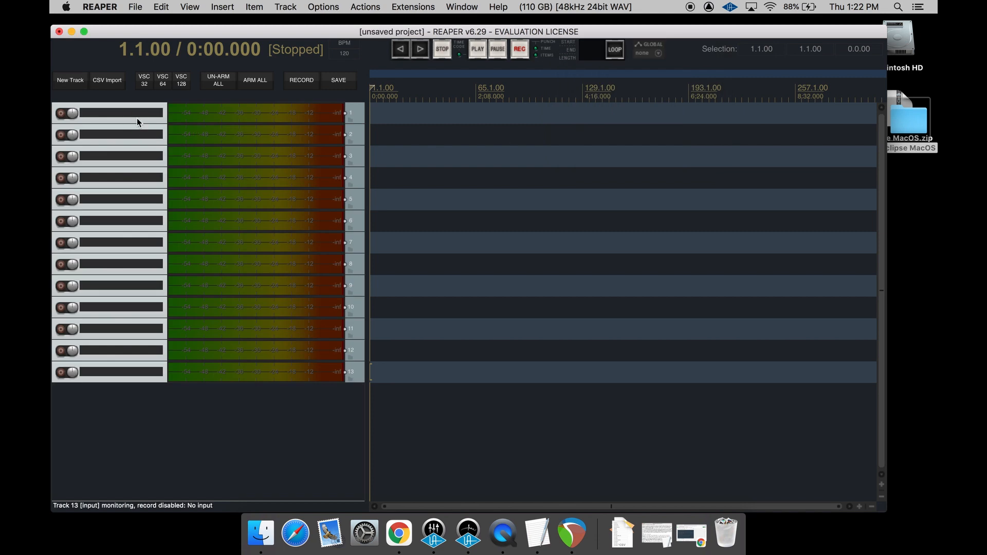
{"action": "right_click", "coordinate": [138, 122]}
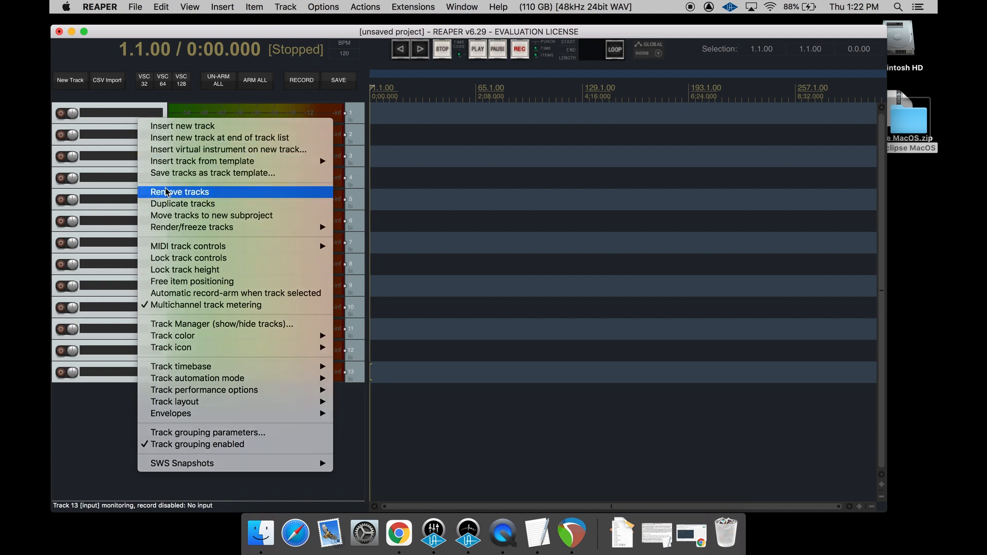
{"action": "left_click", "coordinate": [180, 191]}
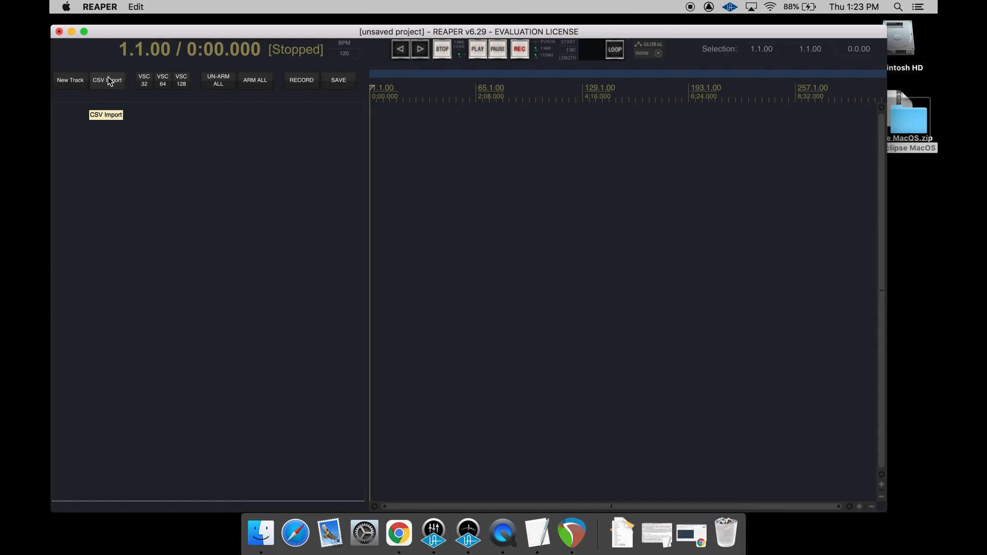
- Import tracks from Downloads/CSV Example.csv, cascading inputs starting at input 1
{"action": "left_click", "coordinate": [107, 80]}
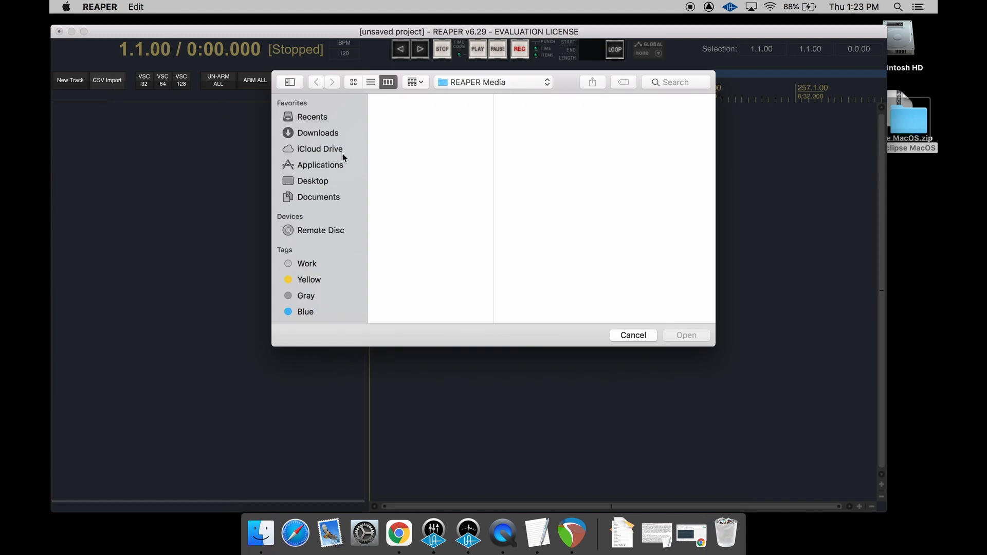
{"action": "left_click", "coordinate": [318, 132]}
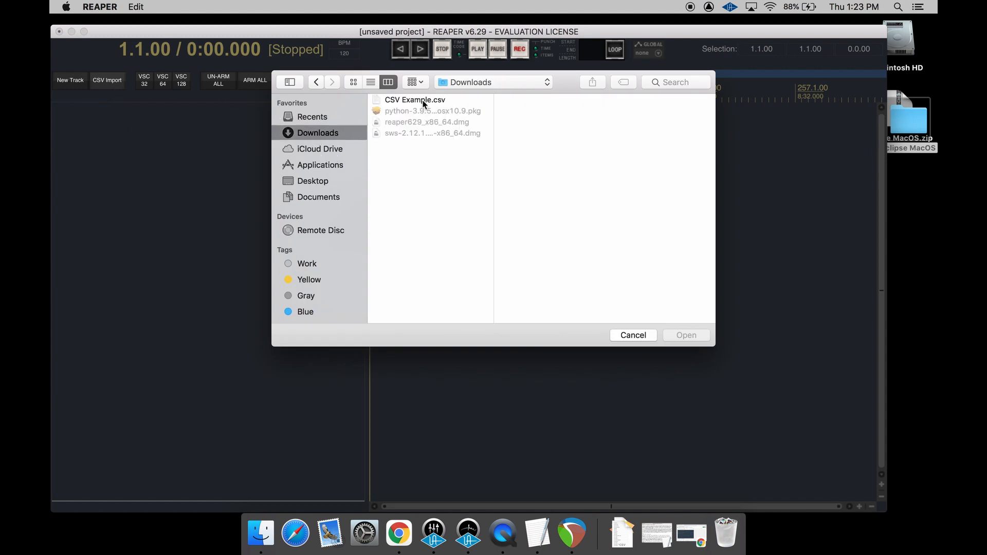
{"action": "left_click", "coordinate": [415, 99]}
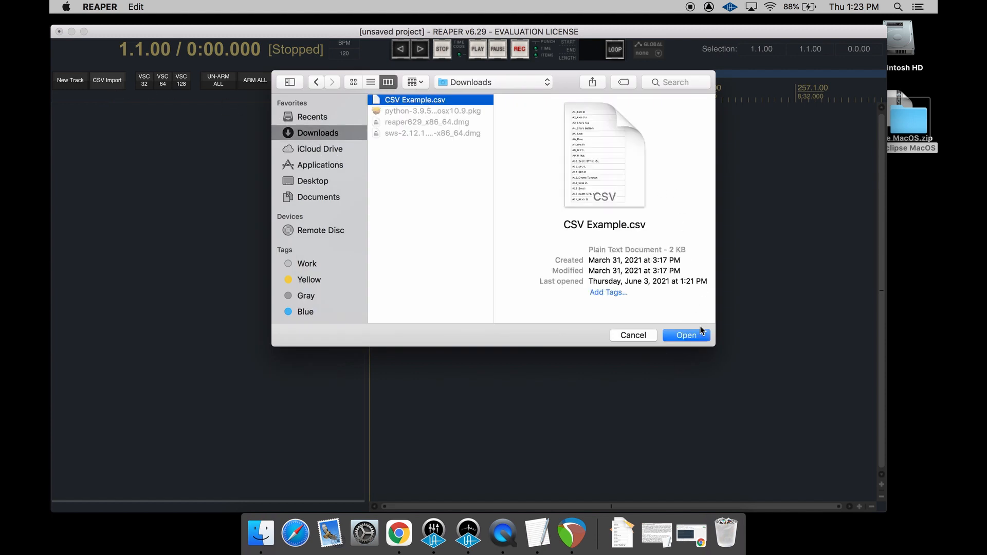
{"action": "left_click", "coordinate": [685, 334]}
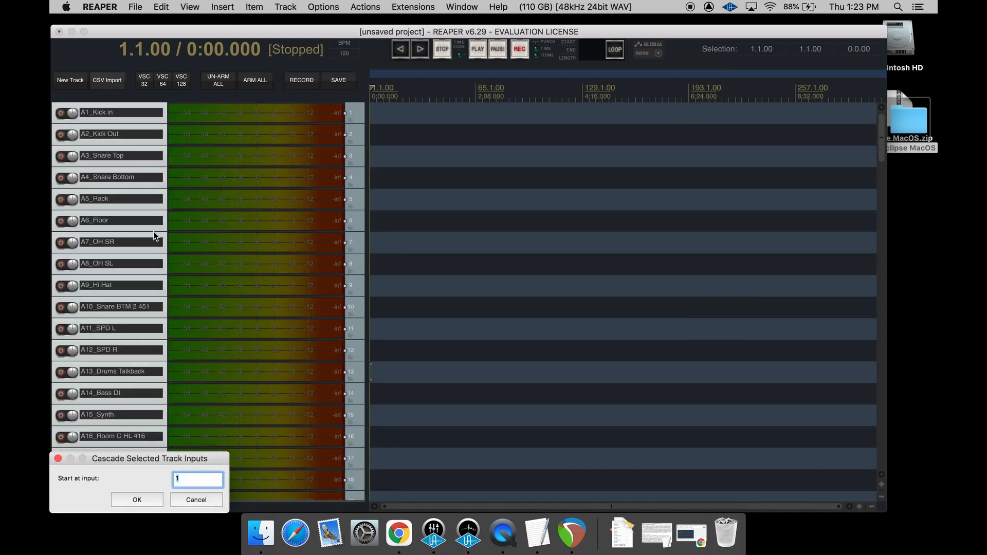
{"action": "left_click", "coordinate": [137, 500]}
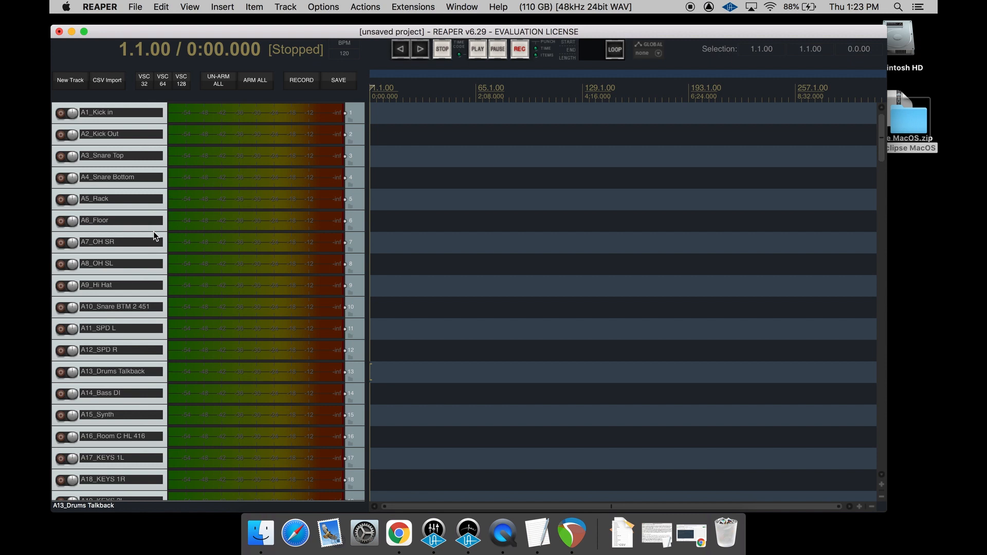
{"action": "mouse_move", "coordinate": [150, 123]}
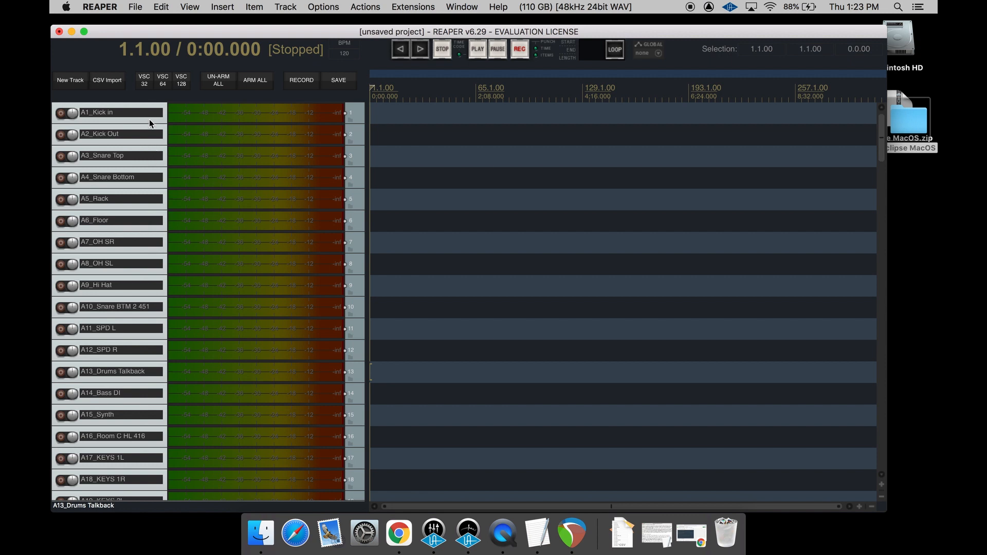
- Scroll through the imported tracks from A1_Kick in down to the spare channels
{"action": "scroll", "scroll_direction": "down", "scroll_amount": 3}
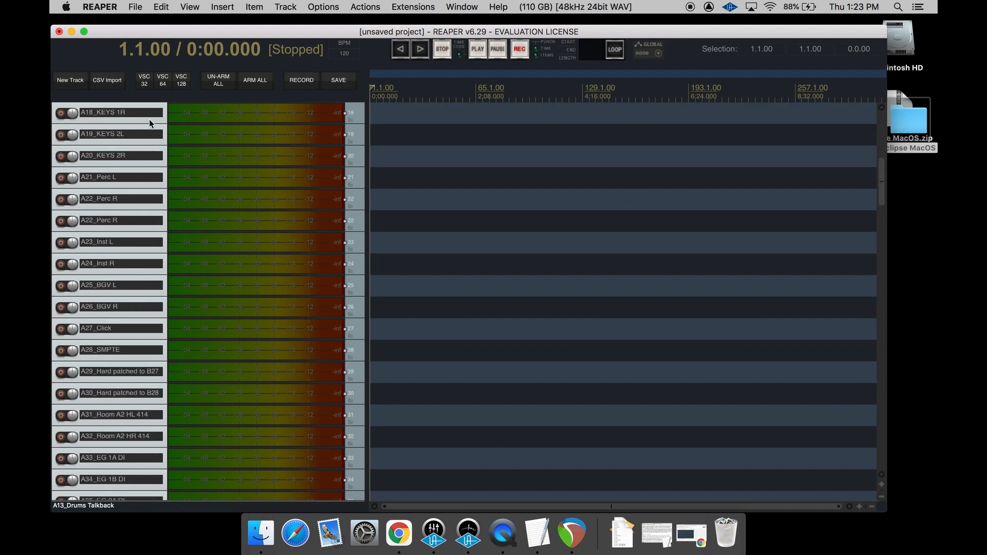
{"action": "scroll", "scroll_direction": "down", "scroll_amount": 3}
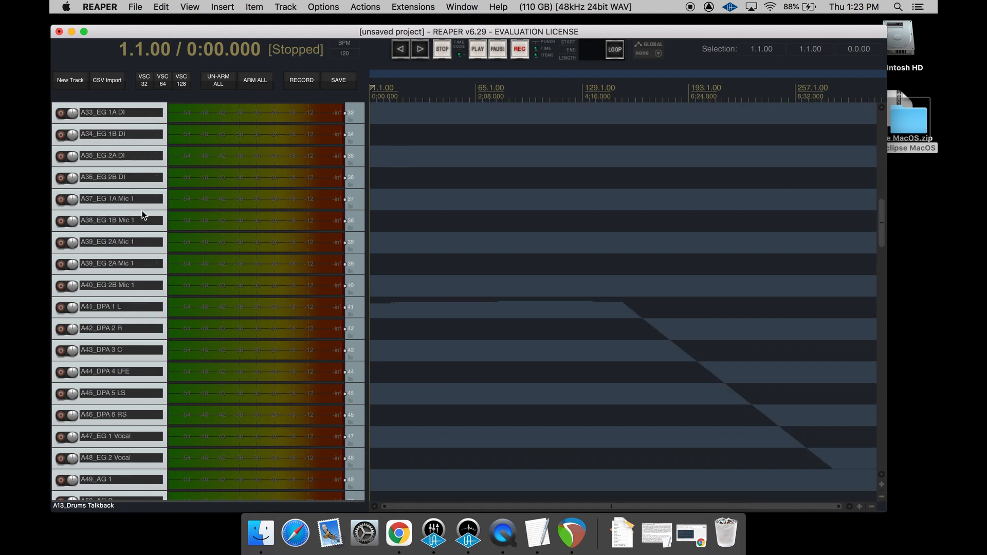
{"action": "scroll", "scroll_direction": "down", "scroll_amount": 3}
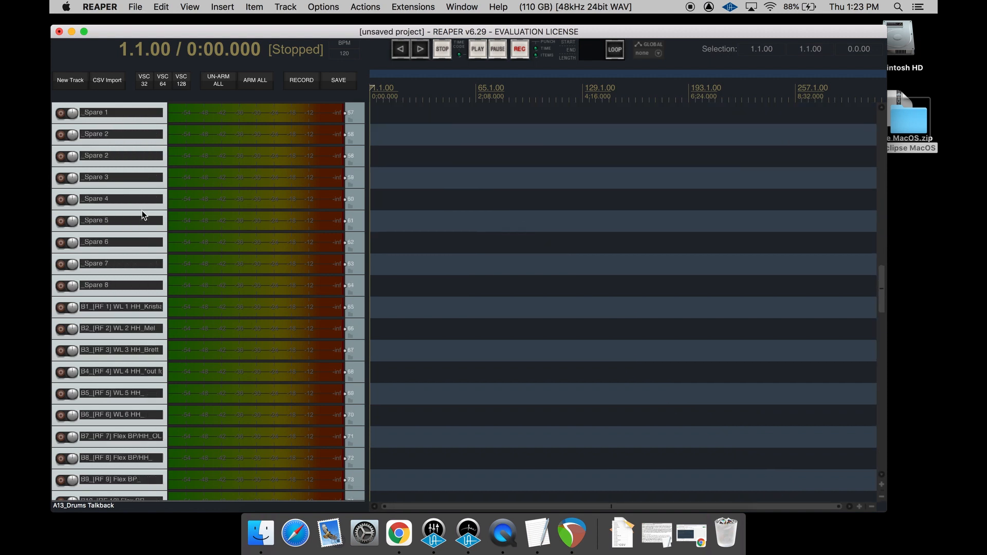
{"action": "scroll", "scroll_direction": "down", "scroll_amount": 3}
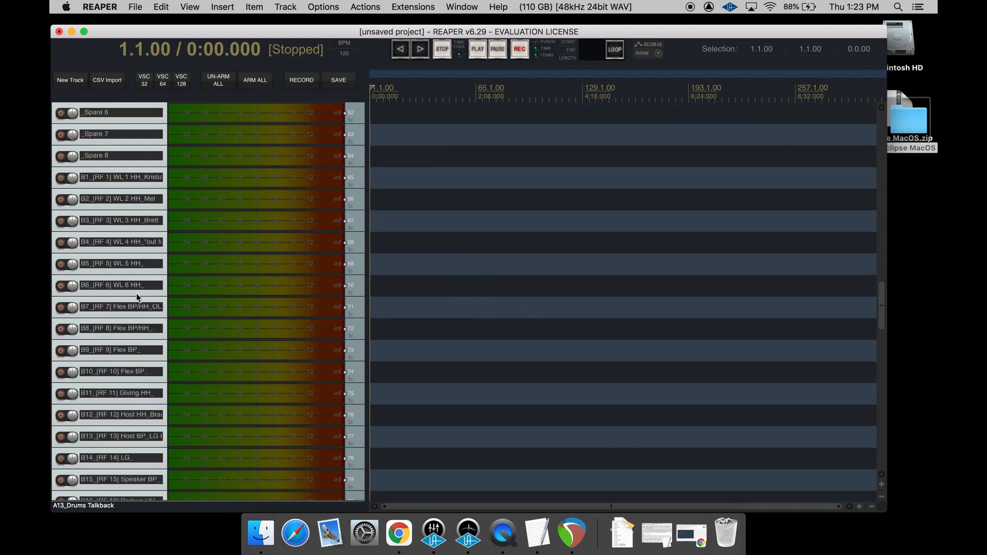
{"action": "scroll", "scroll_direction": "down", "scroll_amount": 3}
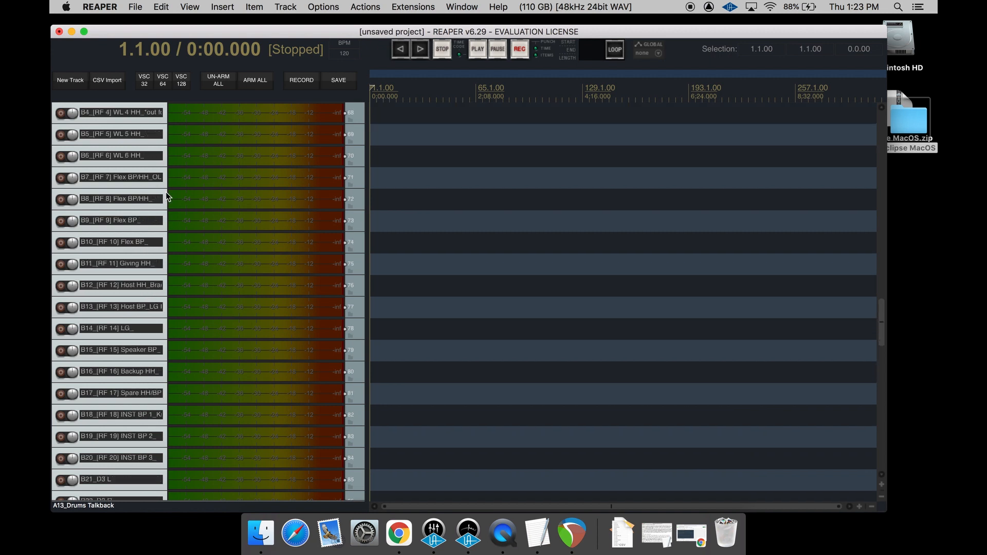
{"action": "scroll", "scroll_direction": "down", "scroll_amount": 3}
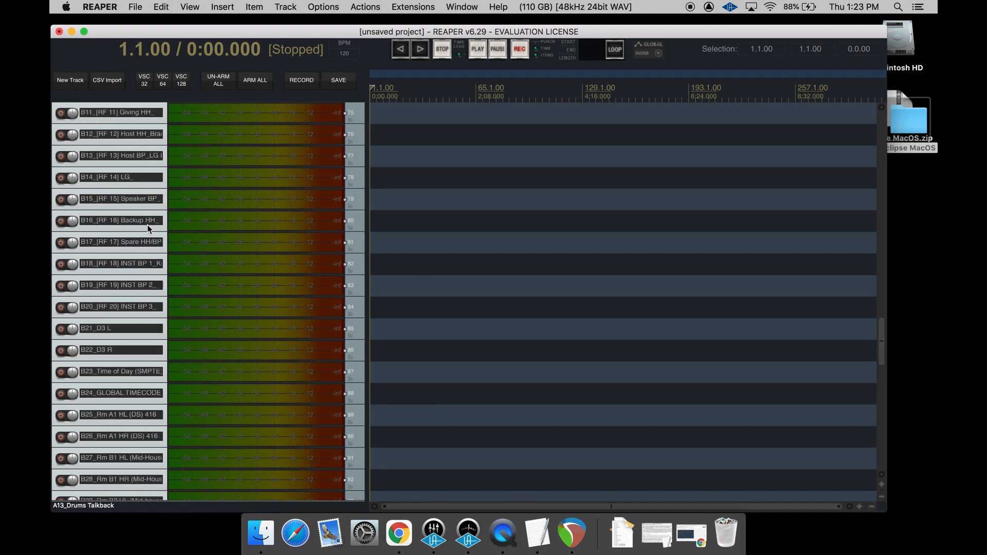
{"action": "scroll", "scroll_direction": "down", "scroll_amount": 3}
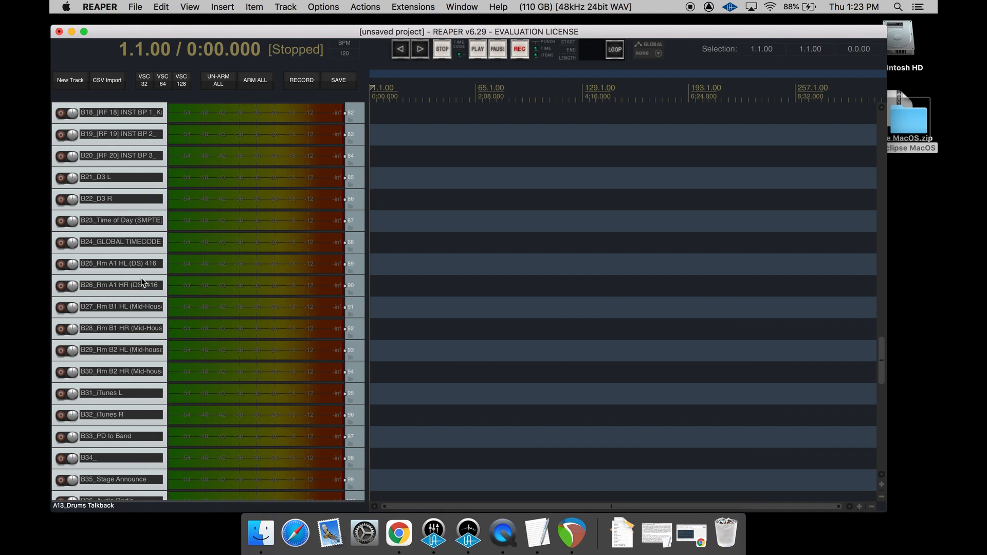
{"action": "scroll", "scroll_direction": "down", "scroll_amount": 3}
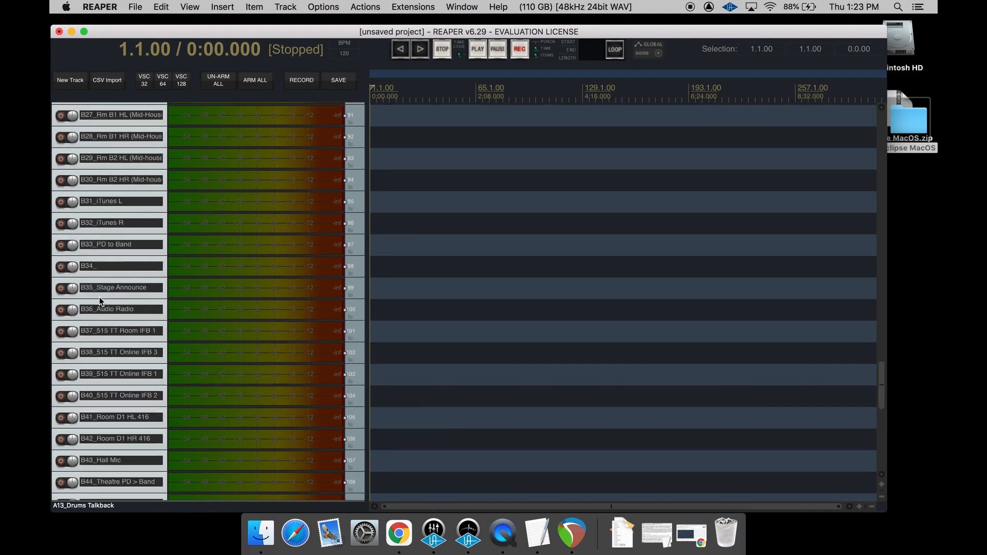
{"action": "scroll", "scroll_direction": "down", "scroll_amount": 3}
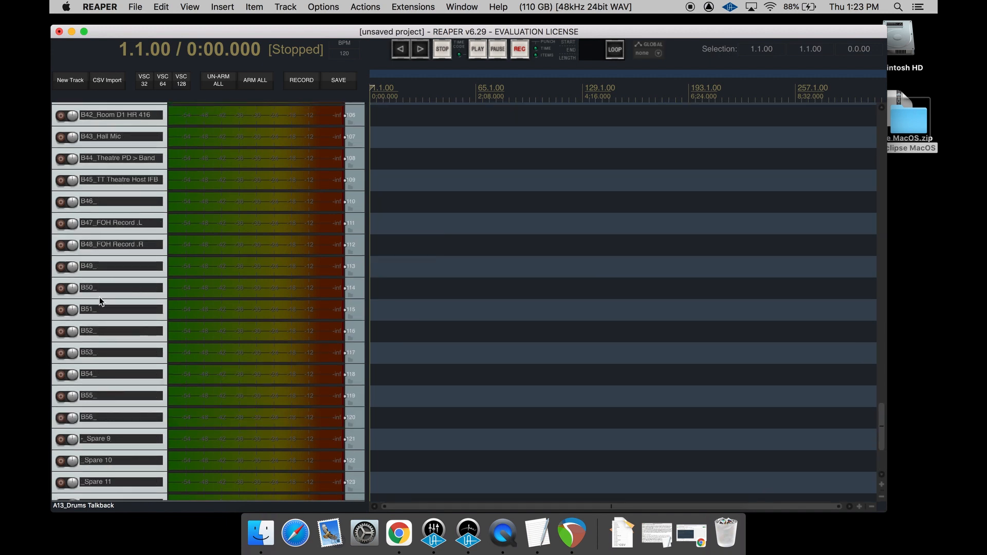
{"action": "scroll", "scroll_direction": "up", "scroll_amount": 3}
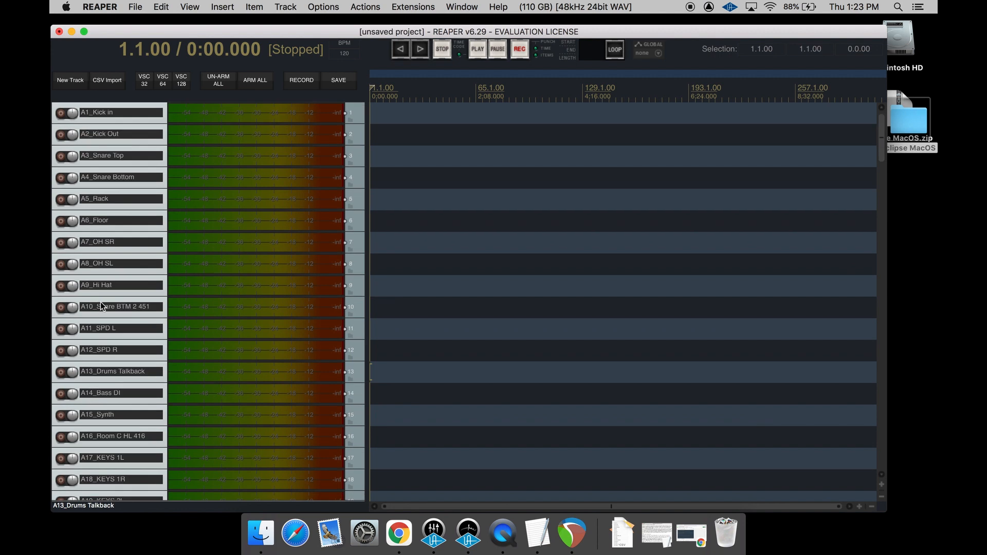
{"action": "left_click", "coordinate": [255, 80]}
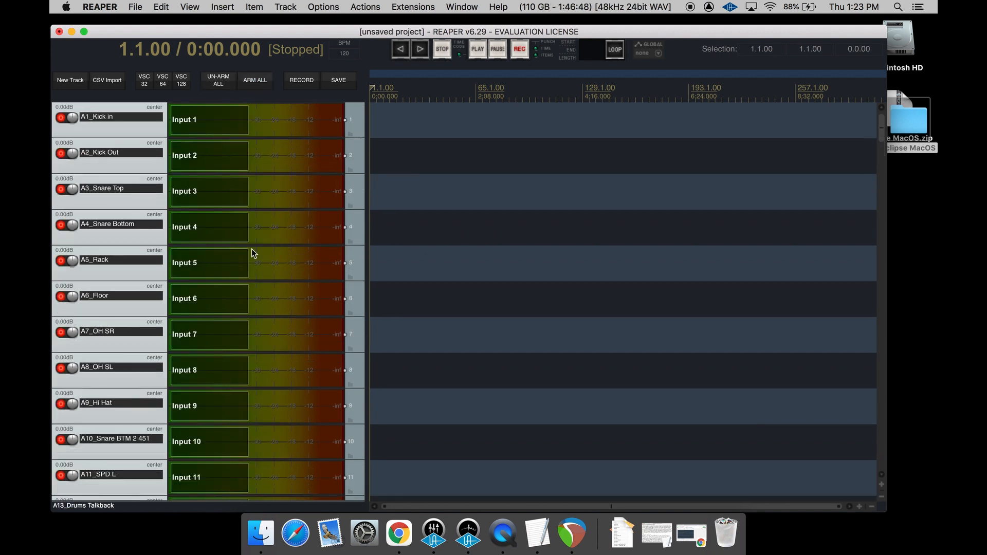
{"action": "scroll", "scroll_direction": "down", "scroll_amount": 3}
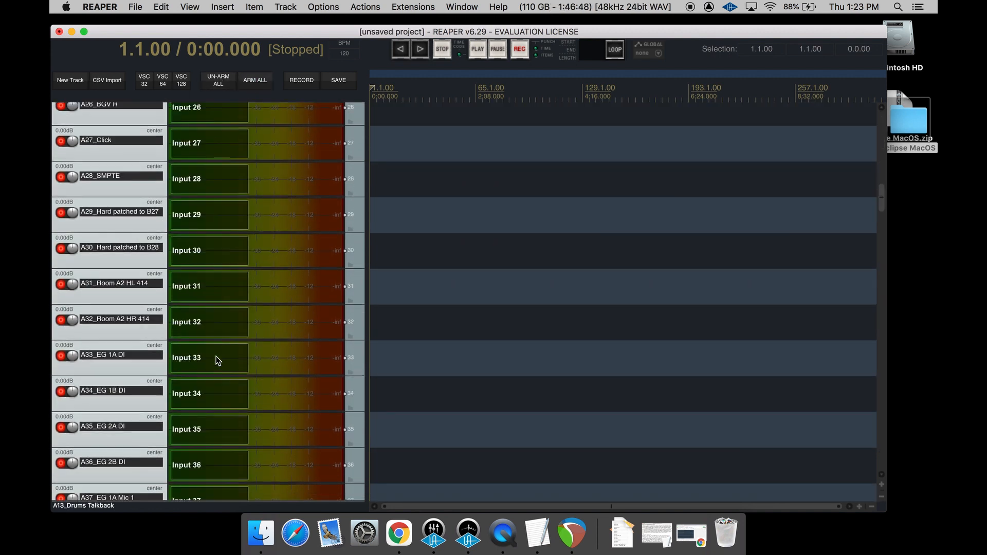
{"action": "scroll", "scroll_direction": "down", "scroll_amount": 3}
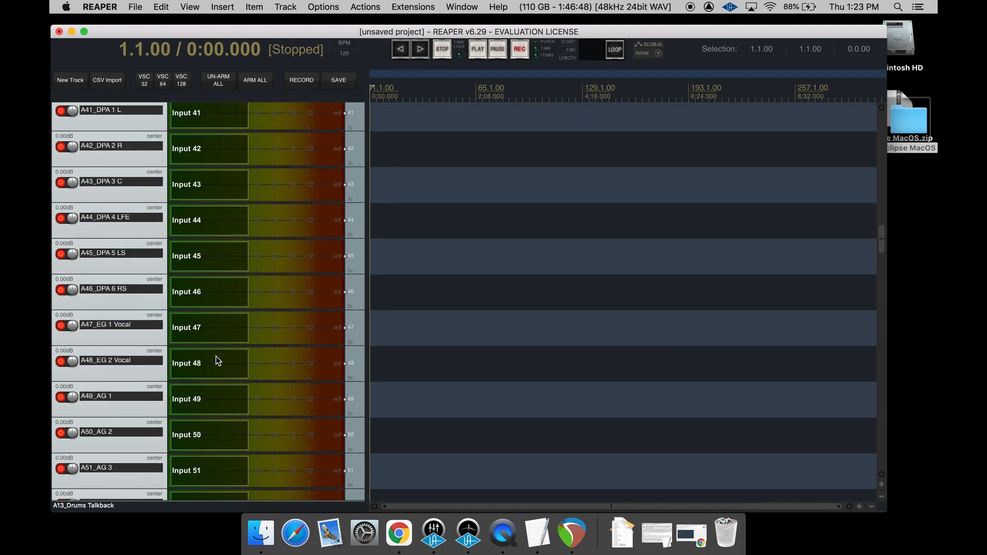
{"action": "scroll", "scroll_direction": "up", "scroll_amount": 3}
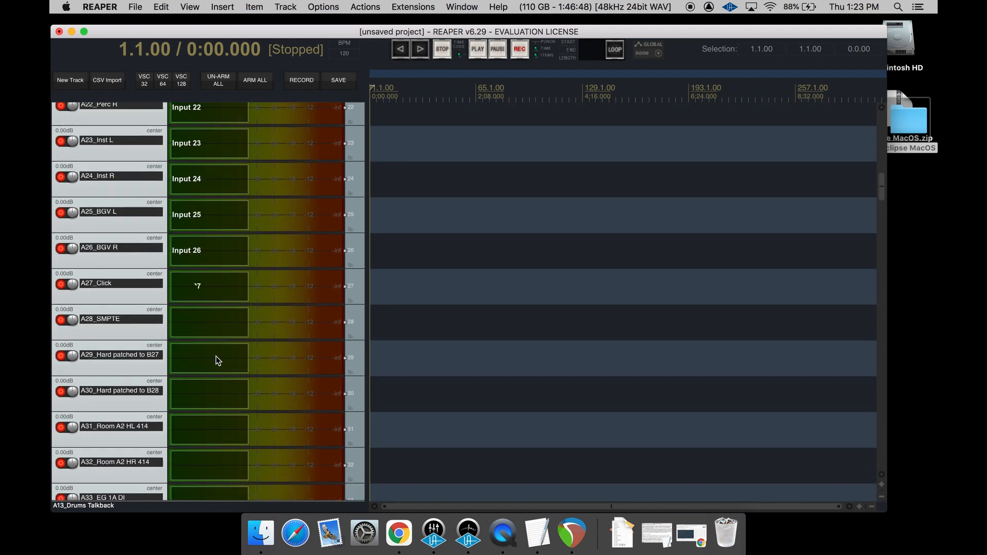
{"action": "scroll", "scroll_direction": "up", "scroll_amount": 3}
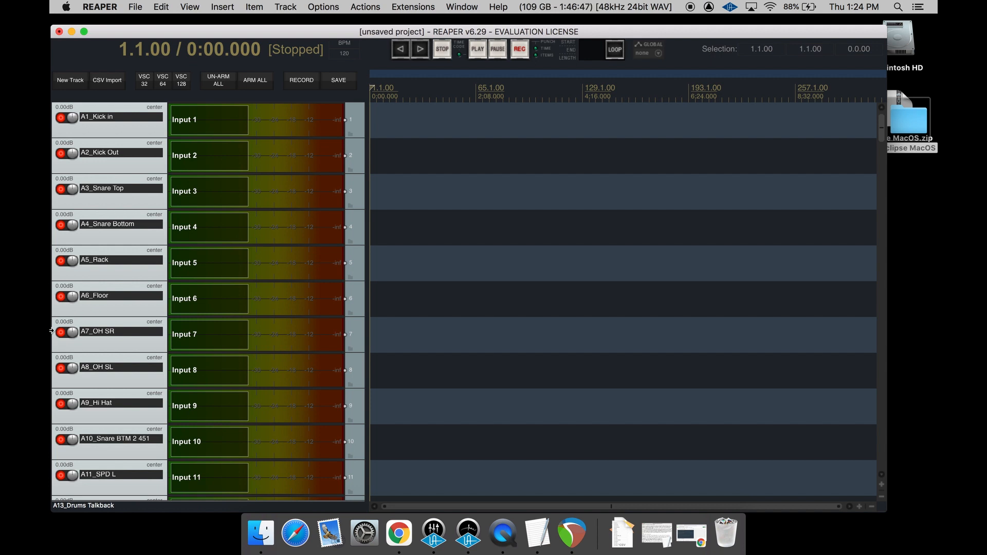
- Remove all imported tracks using the track header's Remove tracks command
{"action": "right_click", "coordinate": [107, 132]}
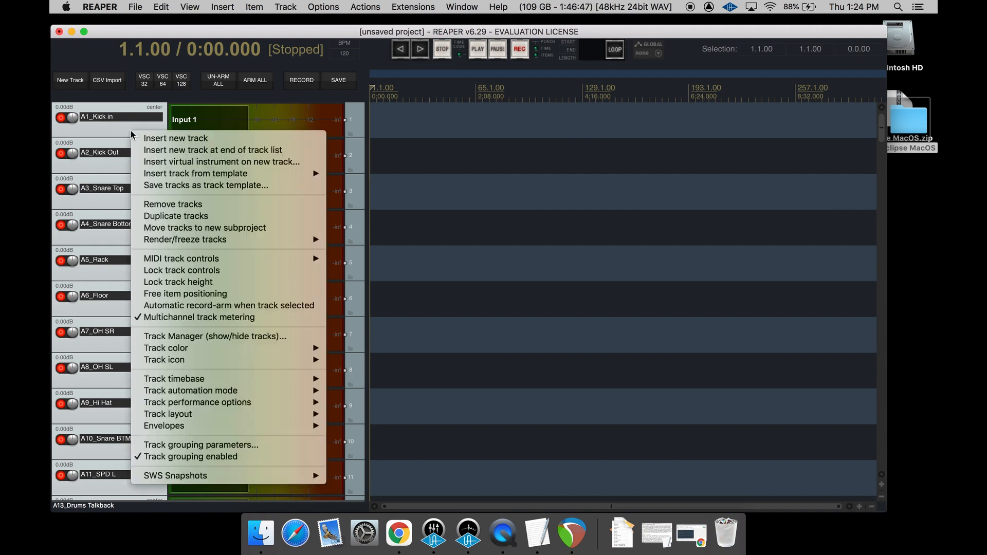
{"action": "mouse_move", "coordinate": [185, 208]}
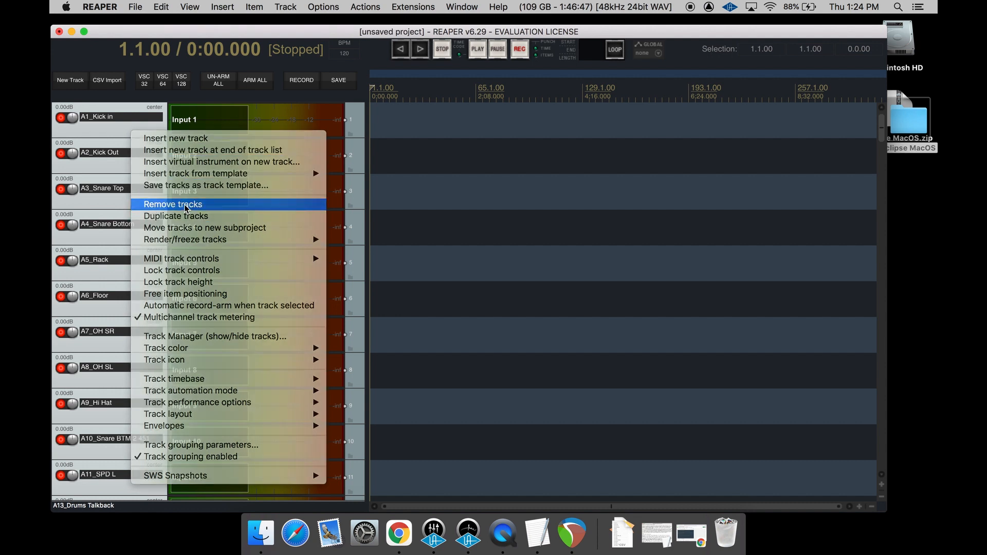
{"action": "left_click", "coordinate": [174, 204]}
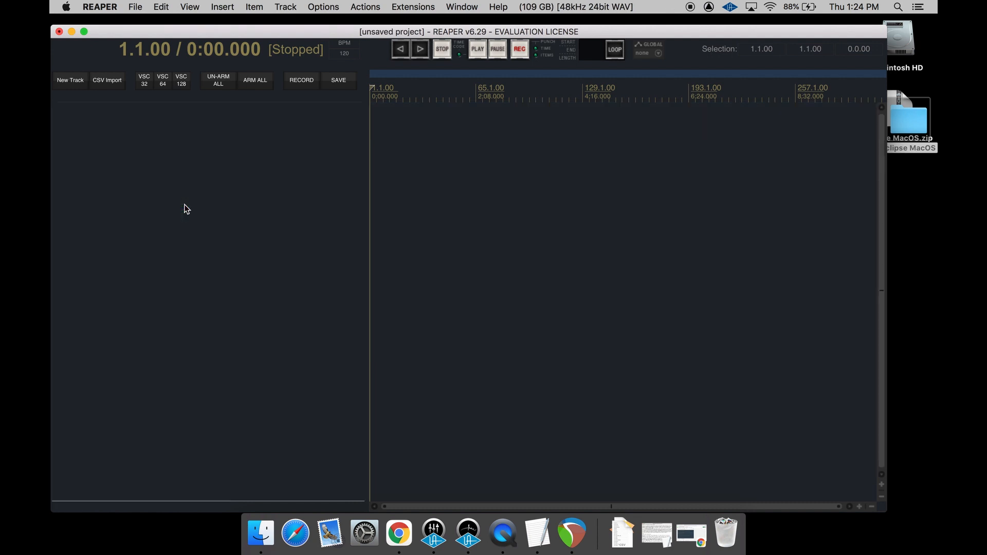
{"action": "mouse_move", "coordinate": [141, 77]}
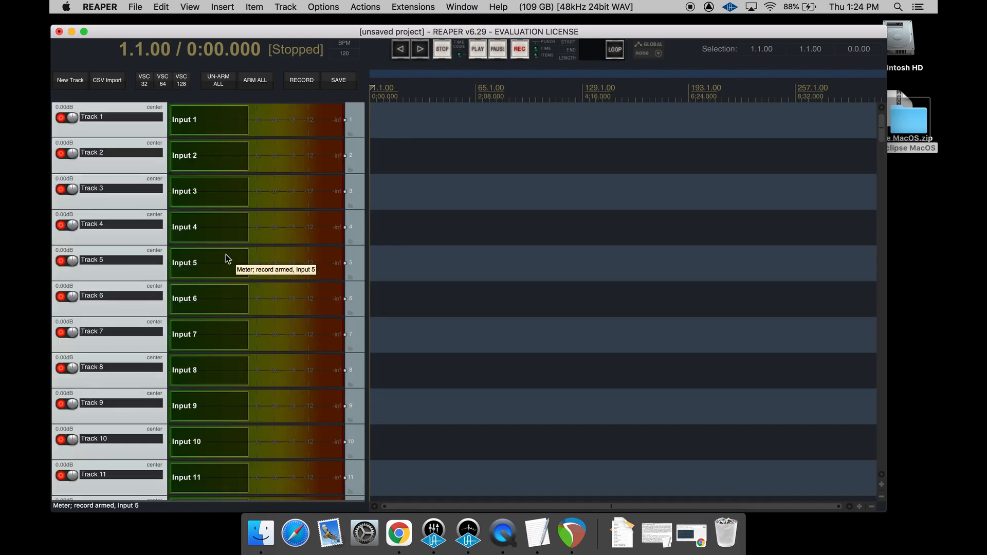
- Scroll down to confirm Track 128 exists, then scroll back up
{"action": "scroll", "scroll_direction": "down", "scroll_amount": 3}
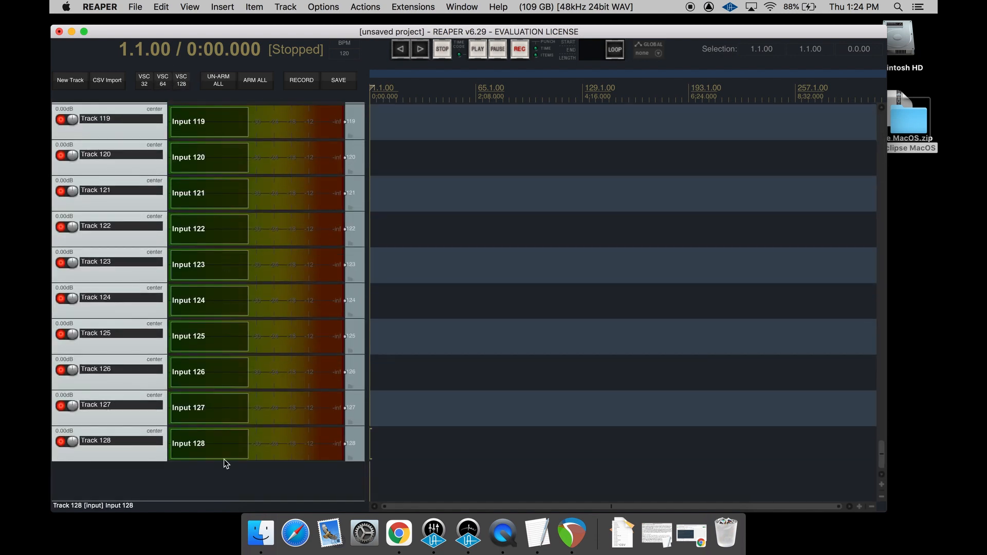
{"action": "mouse_move", "coordinate": [225, 442]}
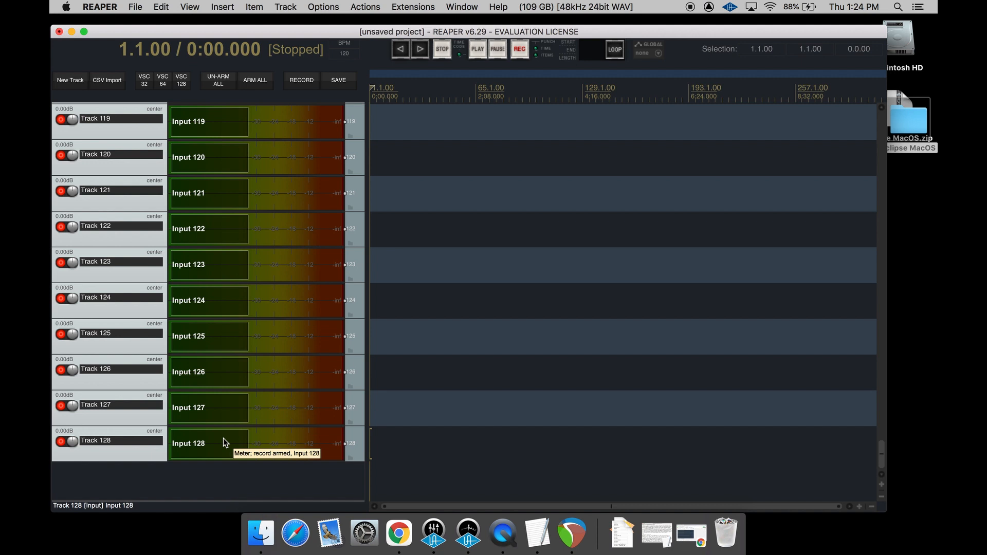
{"action": "mouse_move", "coordinate": [260, 452]}
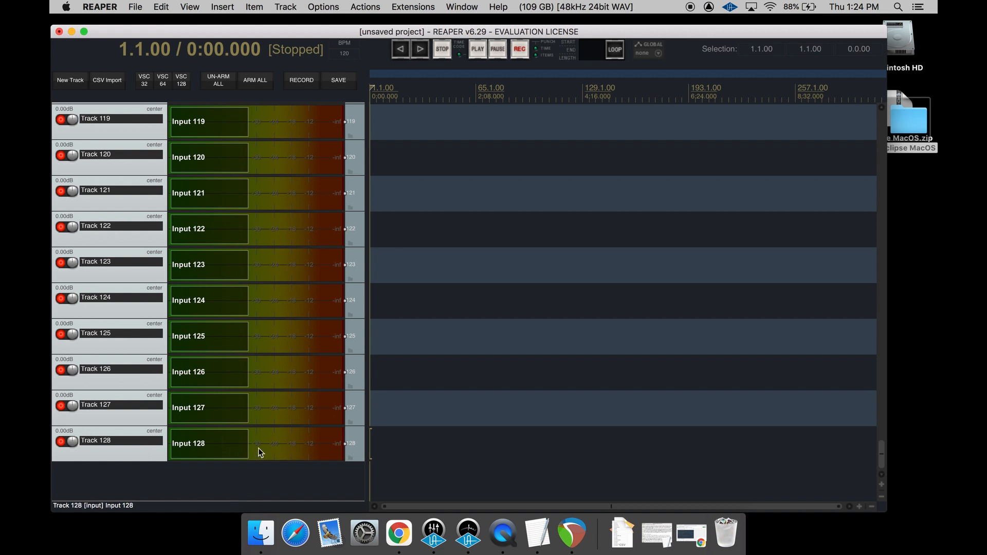
{"action": "scroll", "scroll_direction": "up", "scroll_amount": 3}
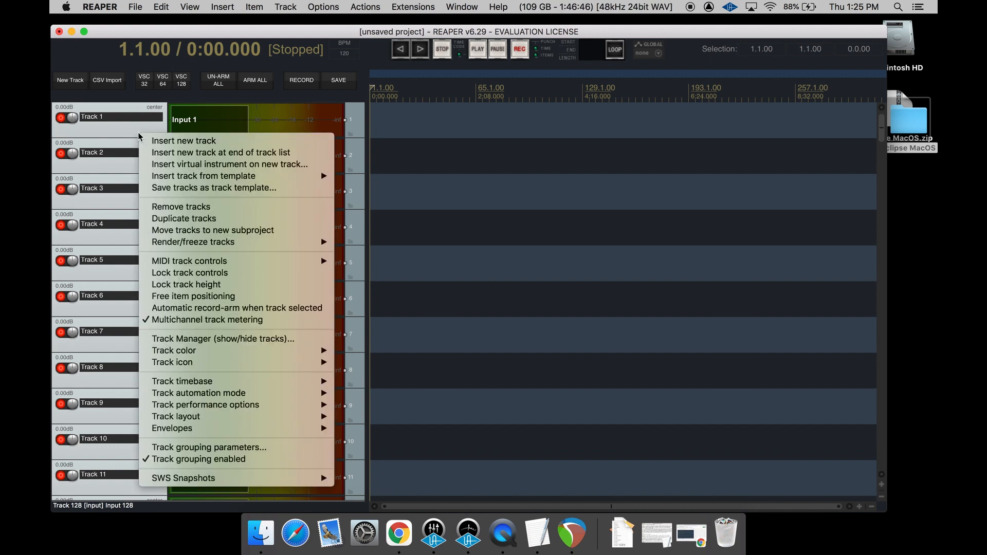
- Remove all tracks, check the 64-track VSC layout, then remove all 64 tracks
{"action": "left_click", "coordinate": [180, 207]}
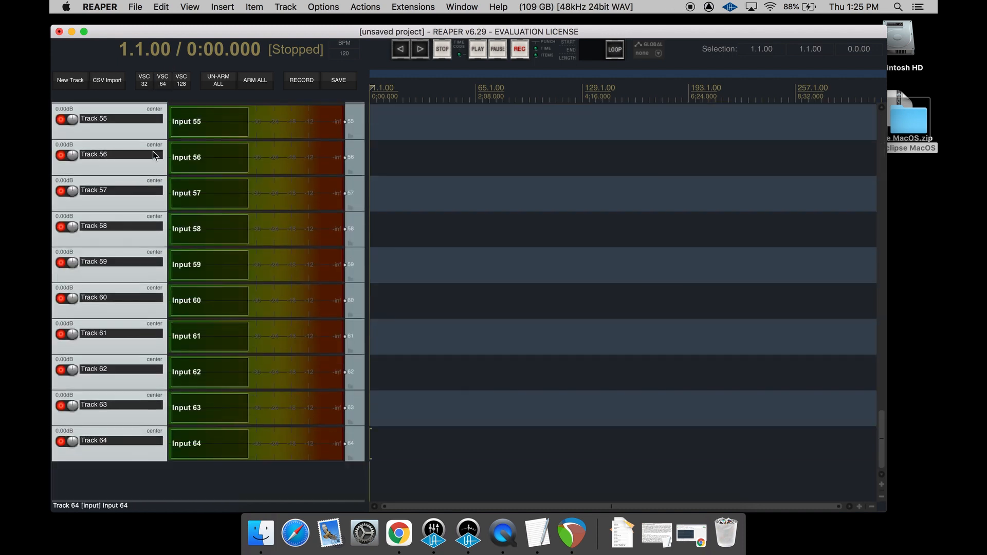
{"action": "scroll", "scroll_direction": "up", "scroll_amount": 3}
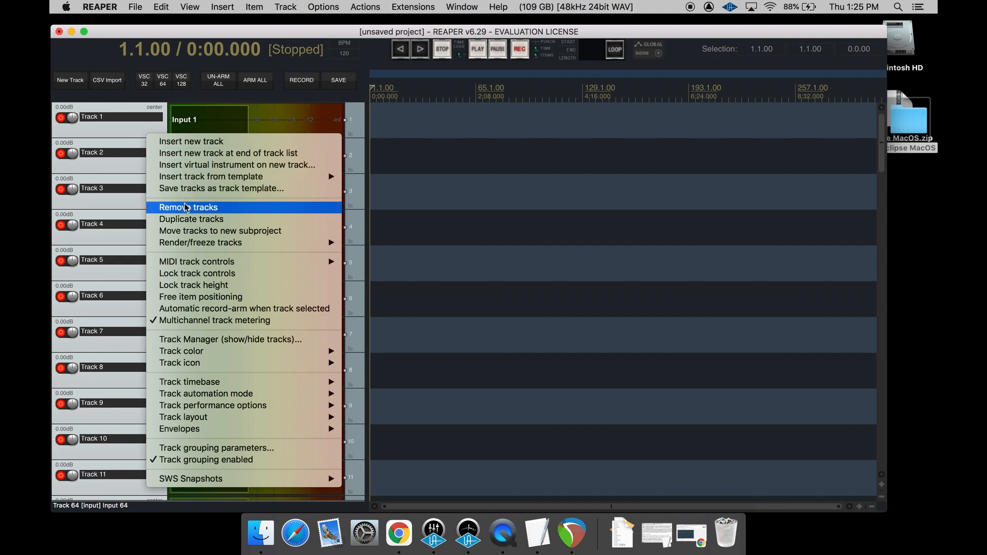
{"action": "left_click", "coordinate": [188, 207]}
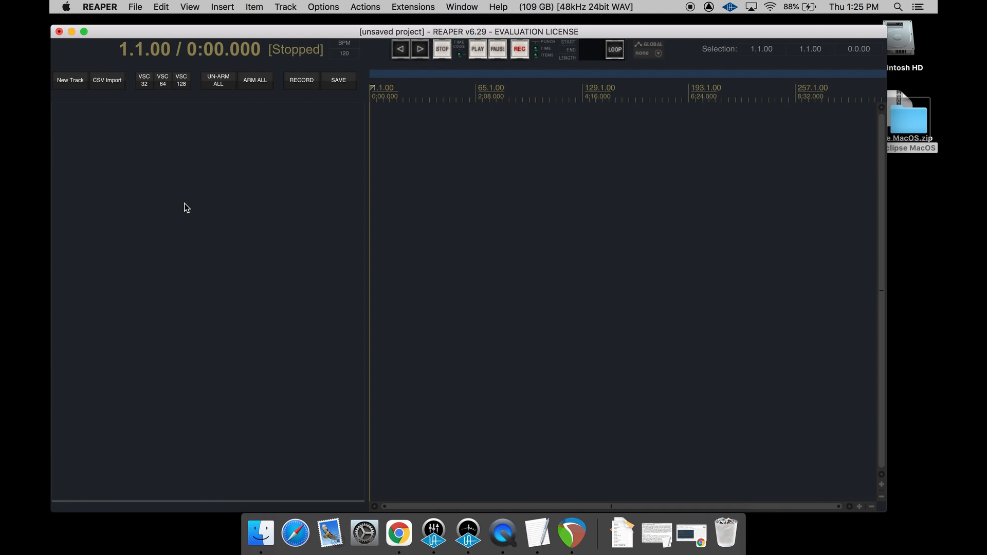
{"action": "mouse_move", "coordinate": [182, 80]}
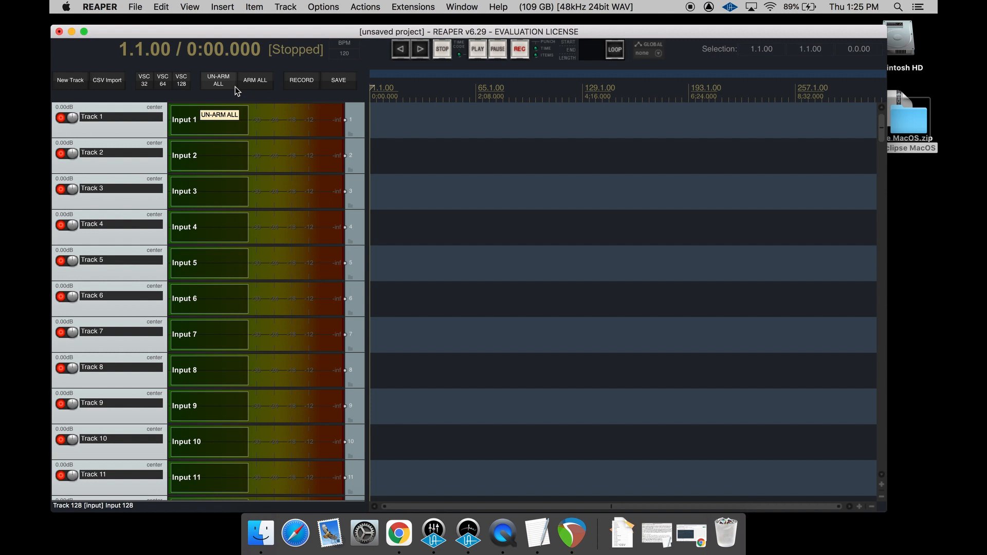
- Toggle UN-ARM ALL and ARM ALL, leaving every track record-armed
{"action": "left_click", "coordinate": [255, 81]}
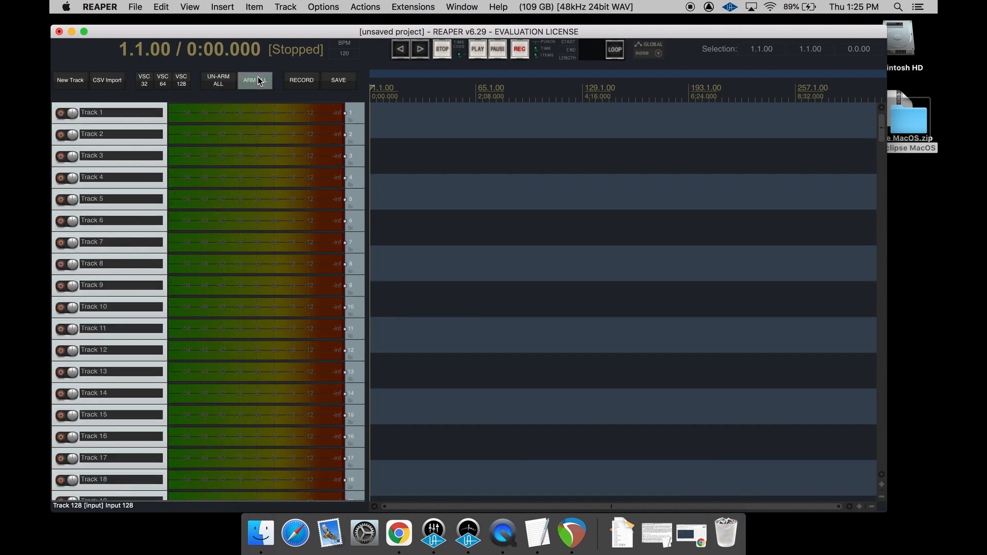
{"action": "left_click", "coordinate": [254, 80]}
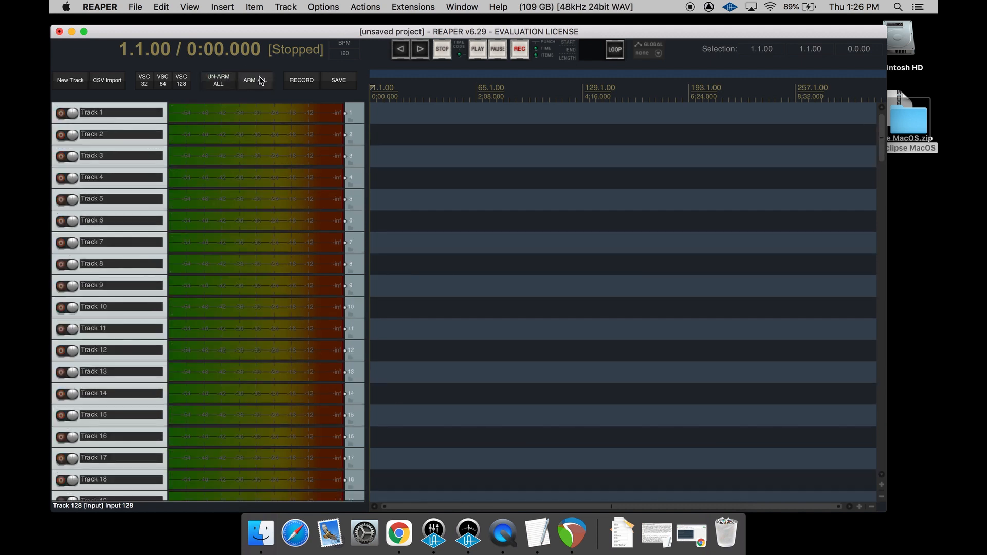
{"action": "left_click", "coordinate": [255, 80]}
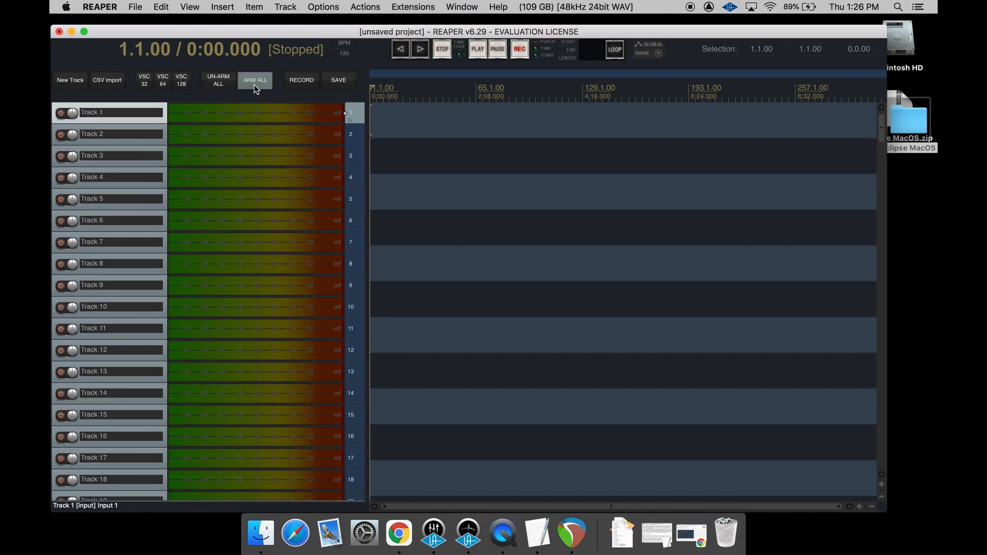
{"action": "left_click", "coordinate": [255, 80]}
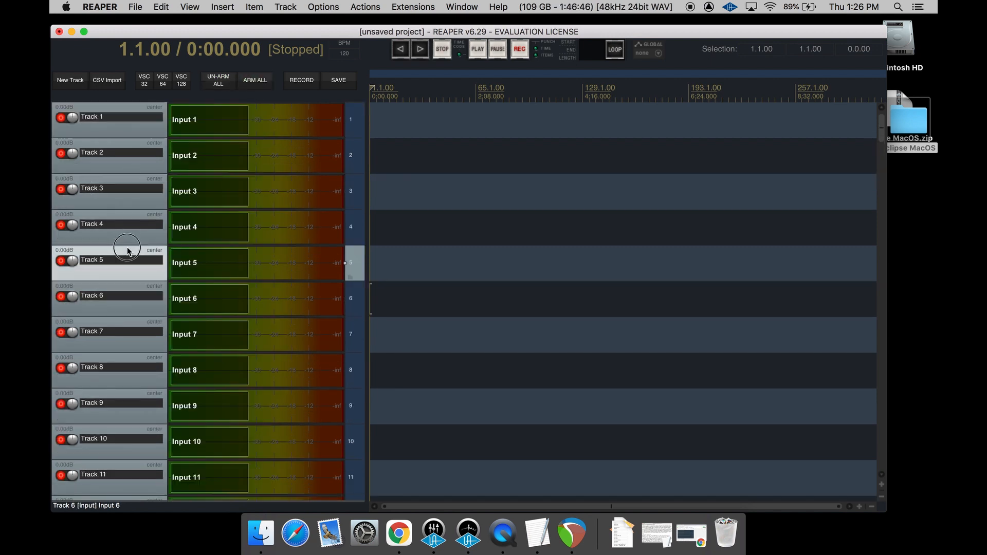
{"action": "left_click", "coordinate": [217, 81]}
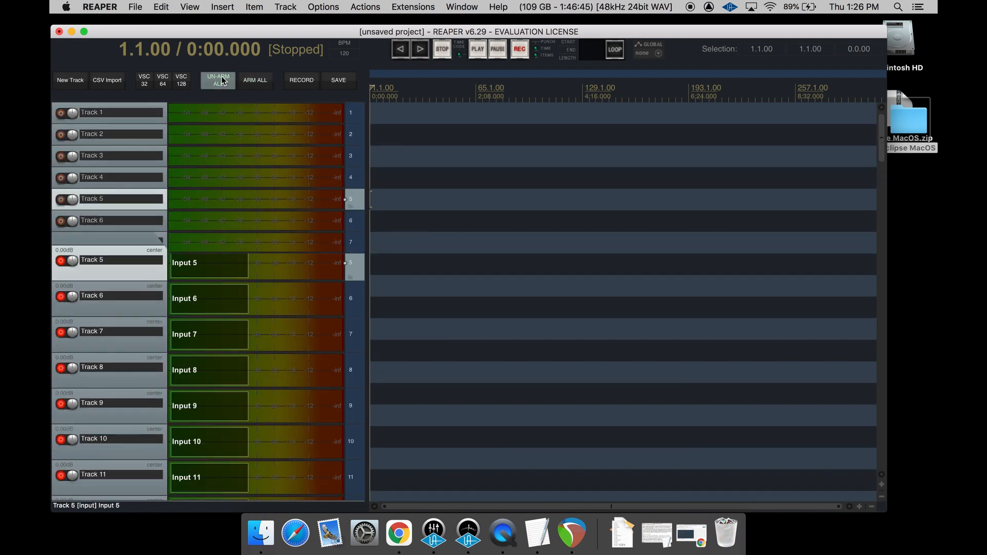
{"action": "left_click", "coordinate": [218, 80]}
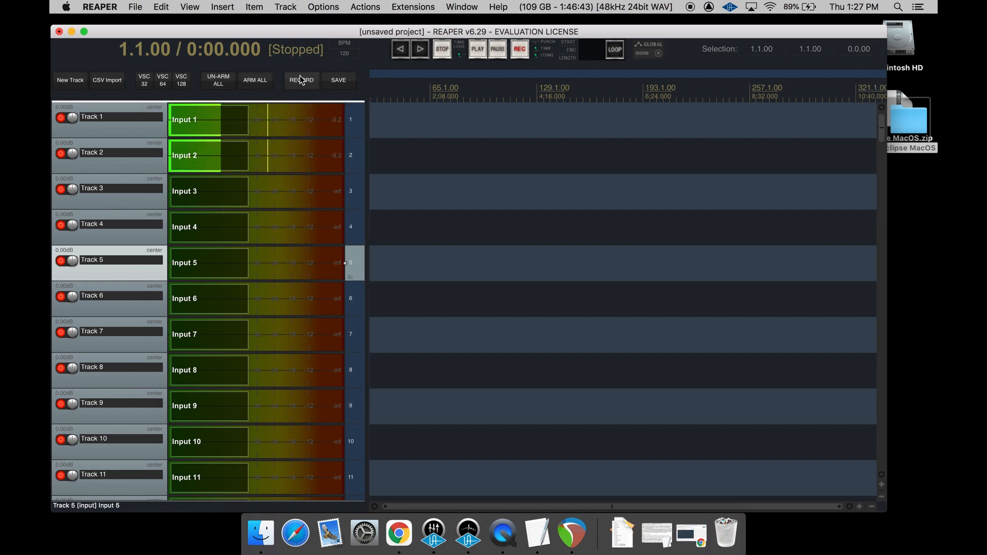
{"action": "mouse_move", "coordinate": [302, 80]}
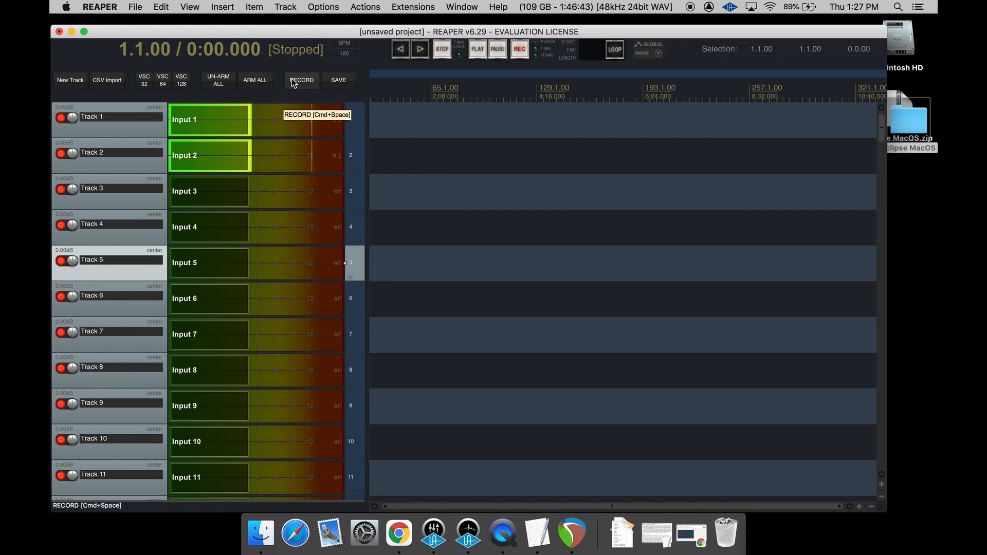
{"action": "mouse_move", "coordinate": [519, 49]}
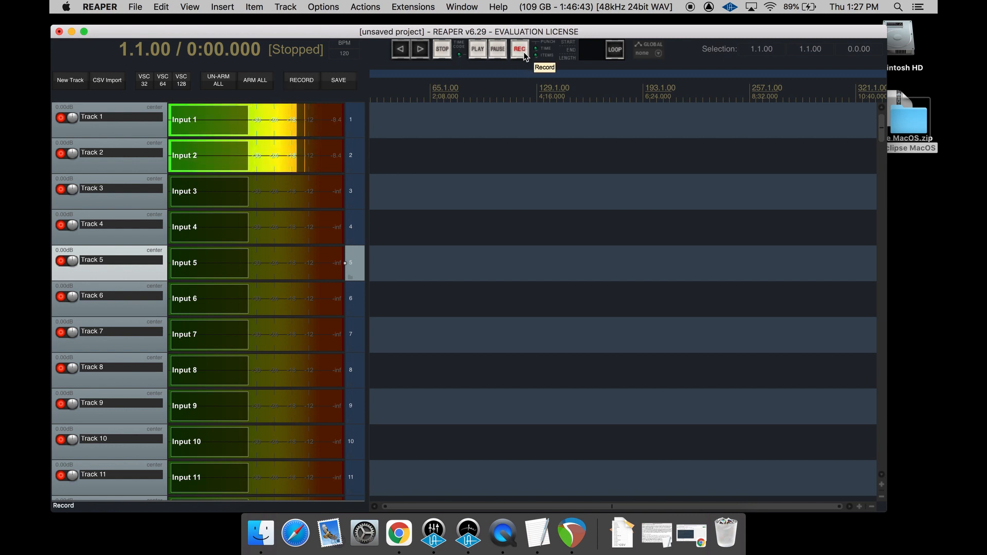
{"action": "mouse_move", "coordinate": [502, 80]}
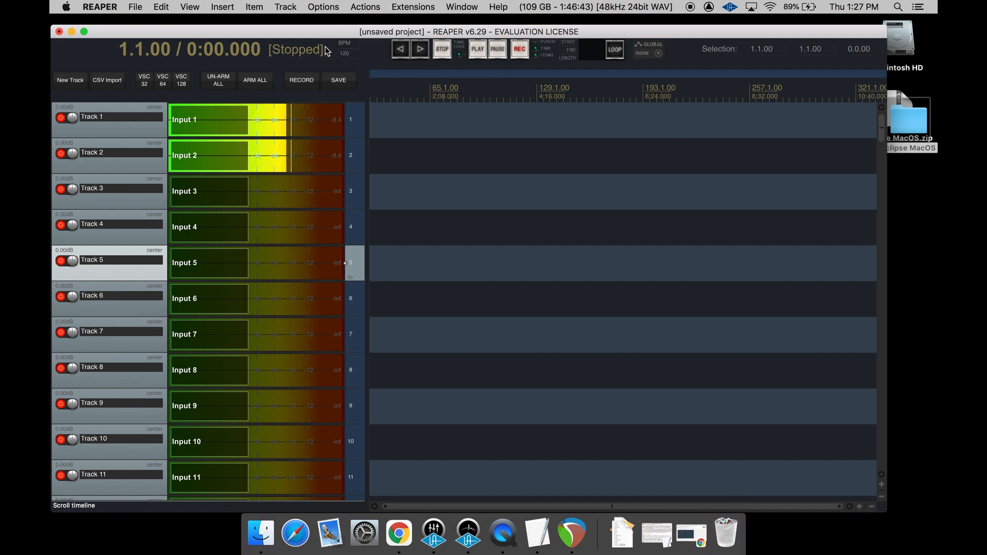
{"action": "mouse_move", "coordinate": [300, 80]}
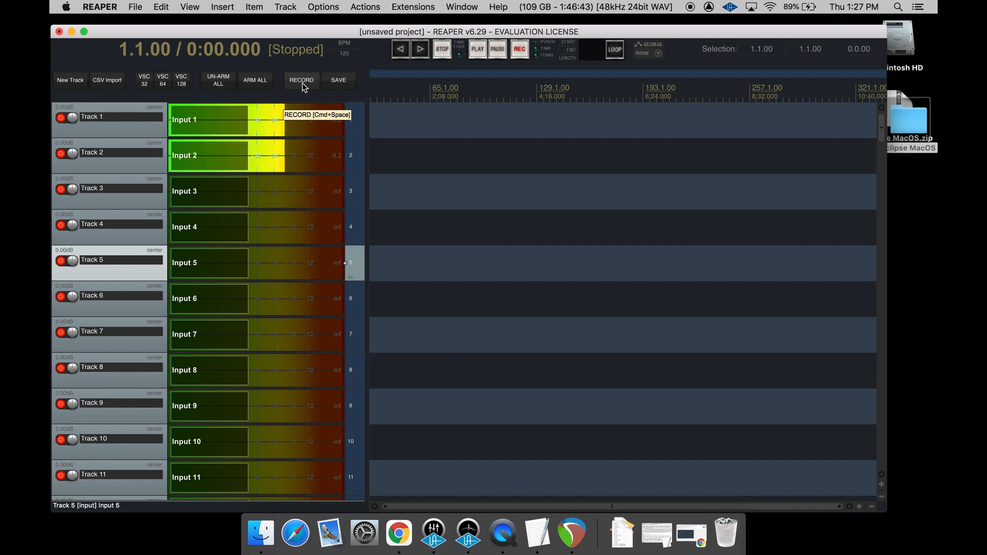
- Record a roughly 20-second take on Tracks 1 and 2, then stop and move the play position past it
{"action": "left_click", "coordinate": [301, 80]}
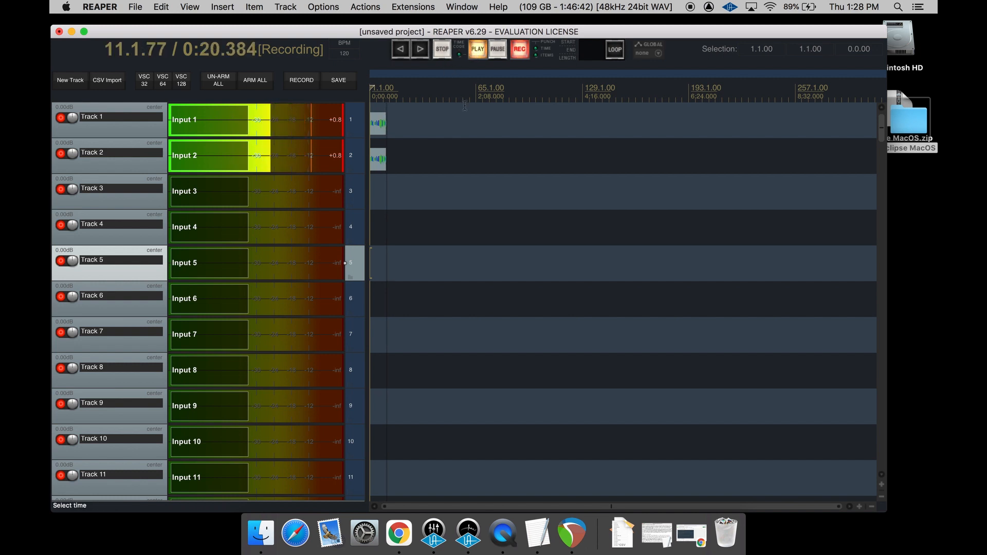
{"action": "left_click", "coordinate": [442, 49]}
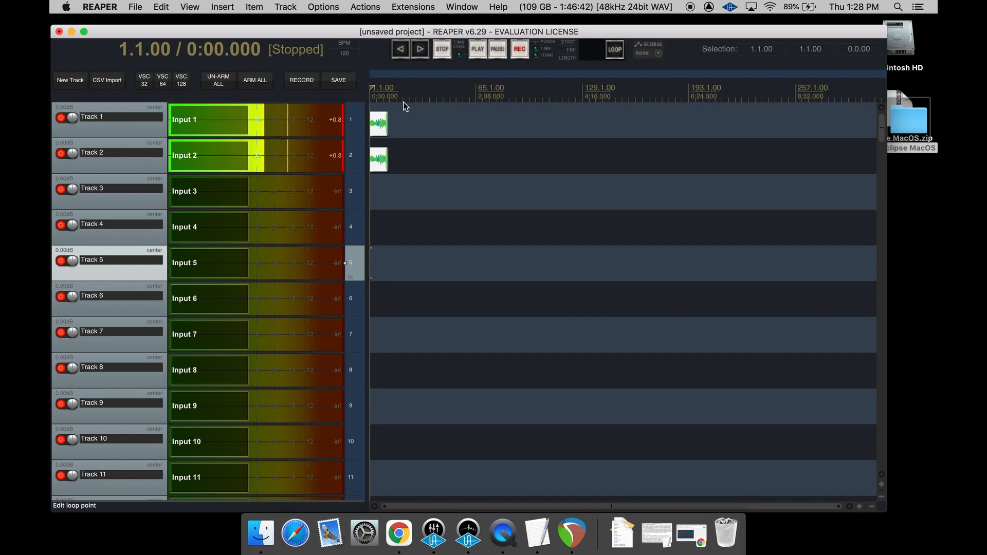
{"action": "left_click", "coordinate": [403, 95]}
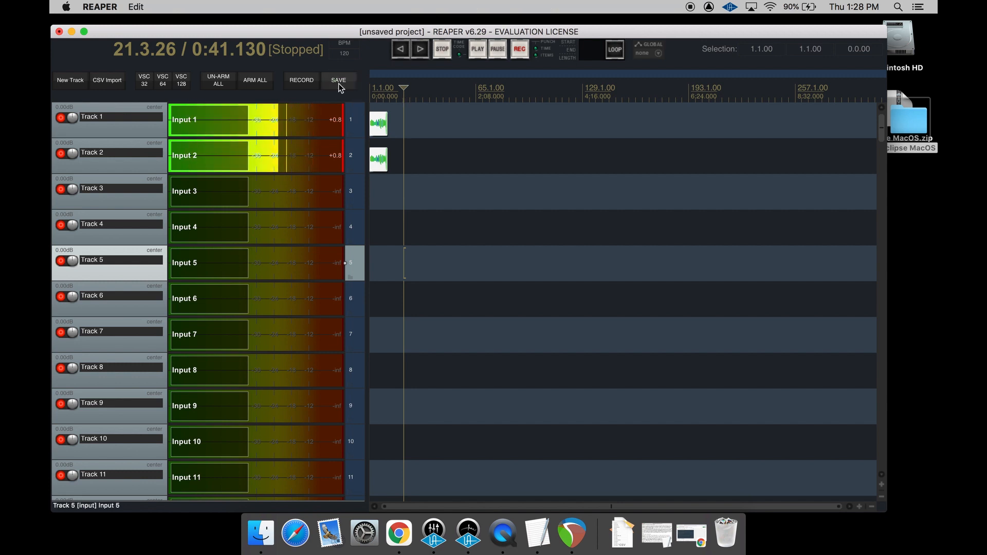
{"action": "left_click", "coordinate": [339, 80]}
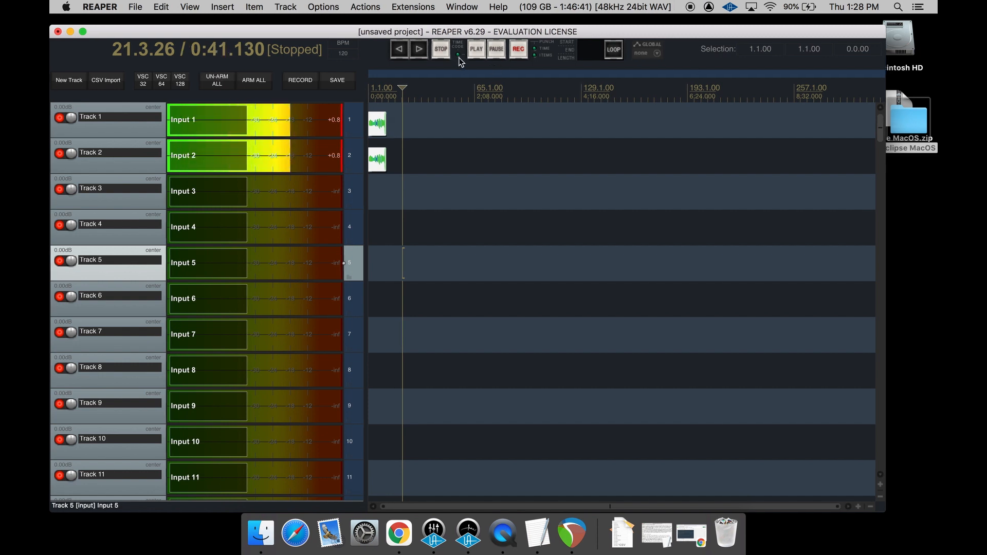
{"action": "left_click", "coordinate": [457, 48]}
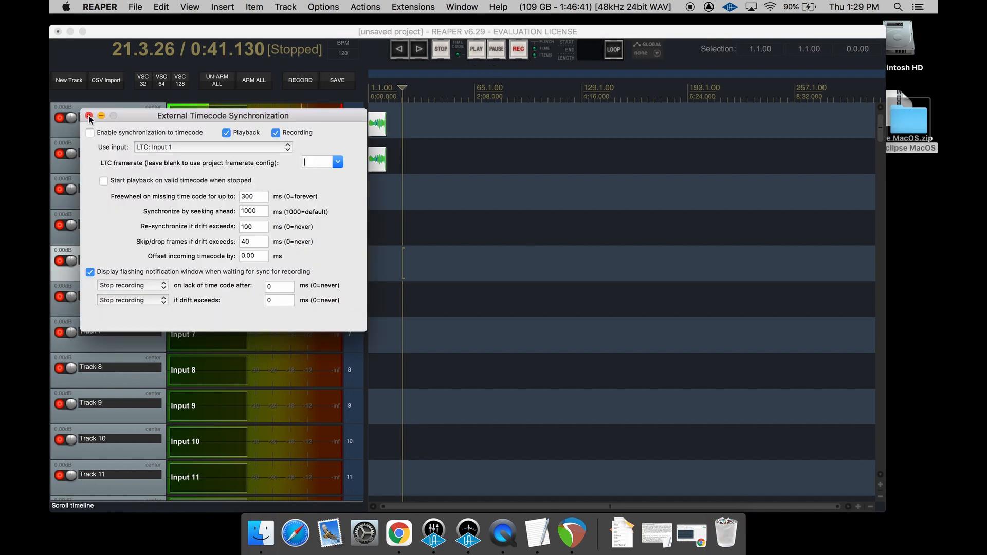
{"action": "left_click", "coordinate": [89, 116]}
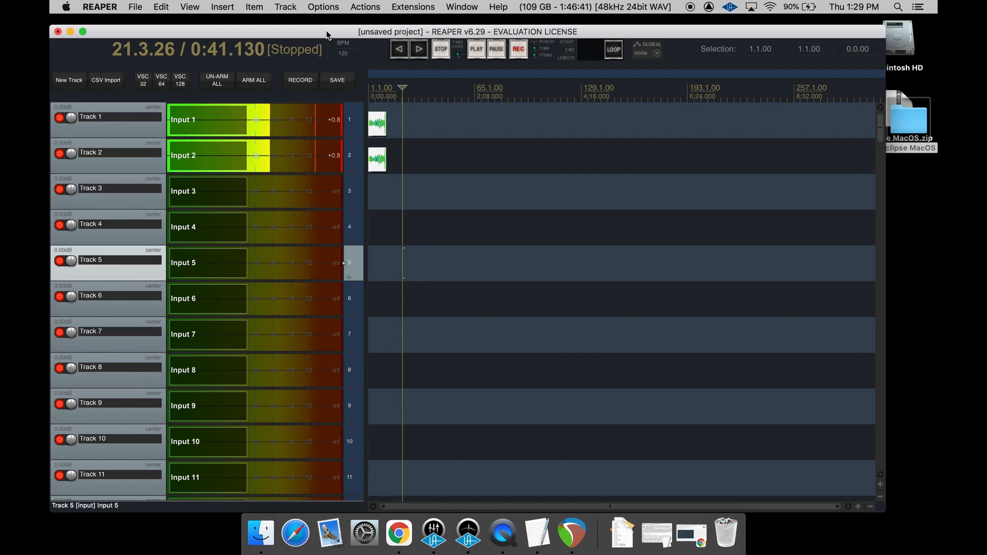